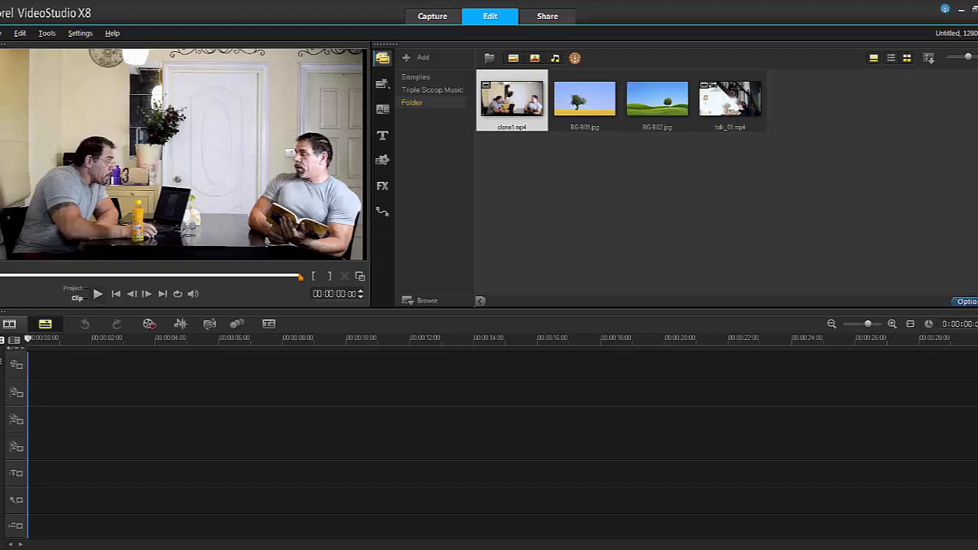
# - Select the BG-B01 sky-and-tree background image in the media library
pyautogui.click(585, 98)
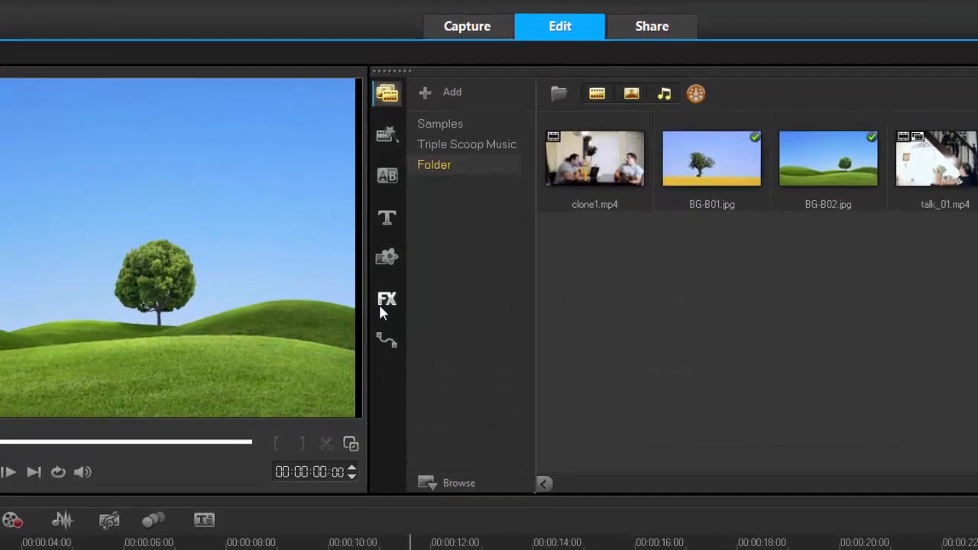
# - Browse the proDAD video filters, then show the proDAD Adorage and Vitascene transitions
pyautogui.click(387, 299)
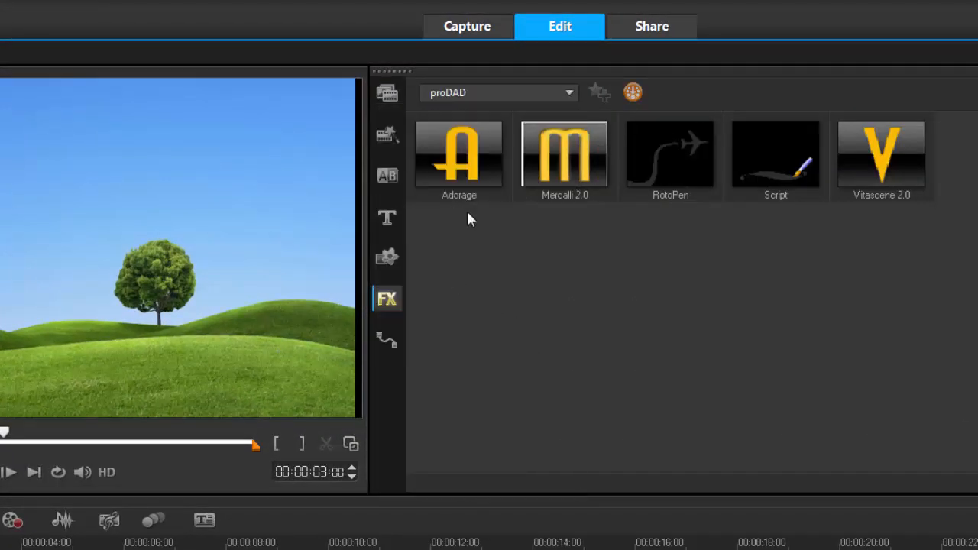
pyautogui.moveTo(905, 198)
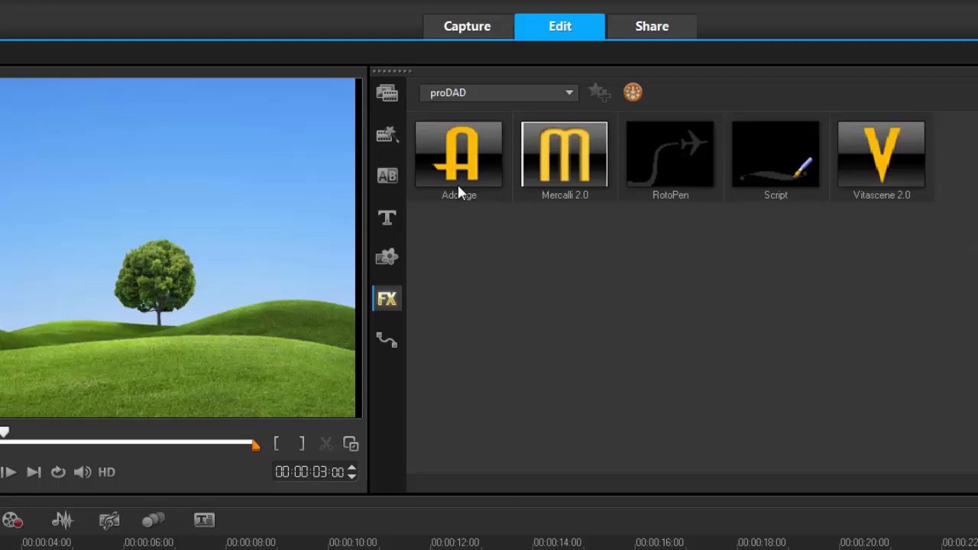
pyautogui.moveTo(480, 330)
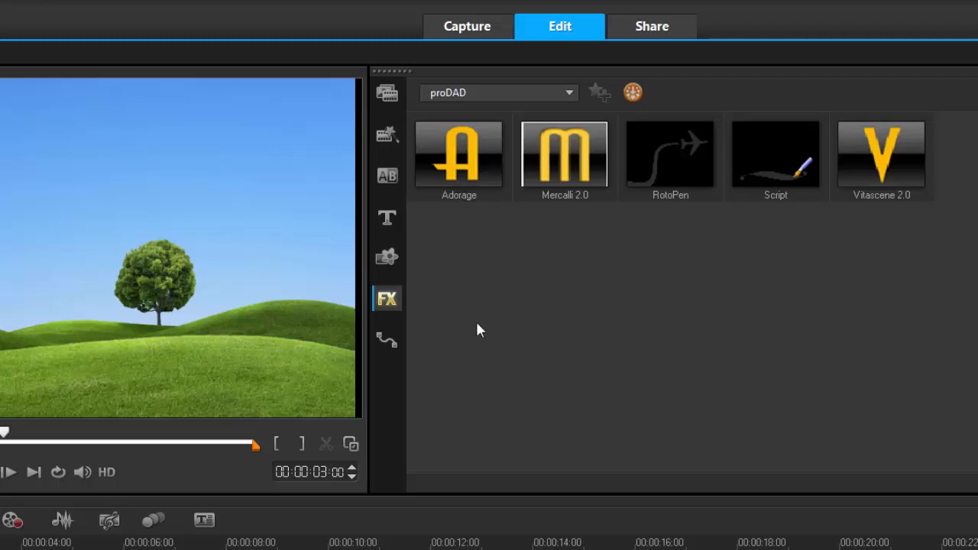
pyautogui.click(387, 176)
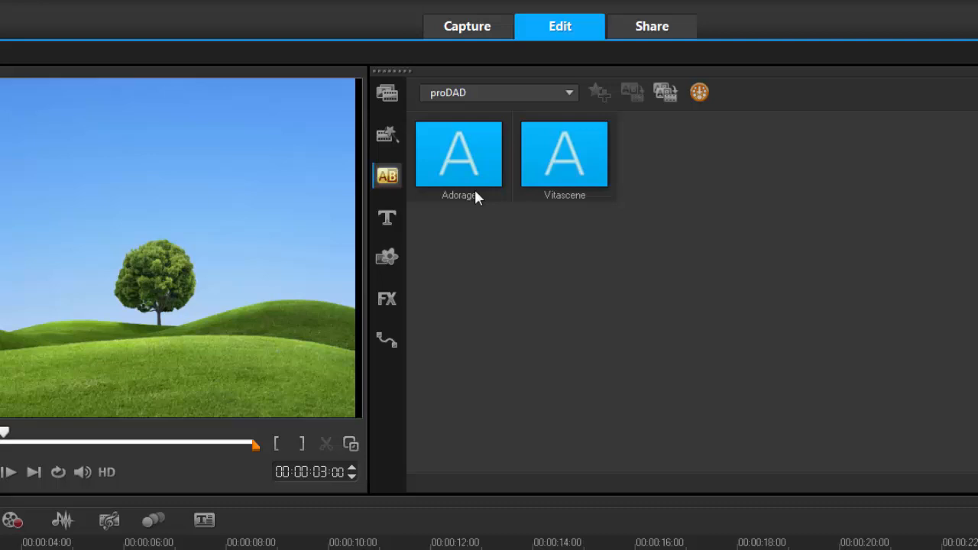
# - Place Vitascene between BG-B01 and BG-B02, select it, and open Customize
pyautogui.click(563, 153)
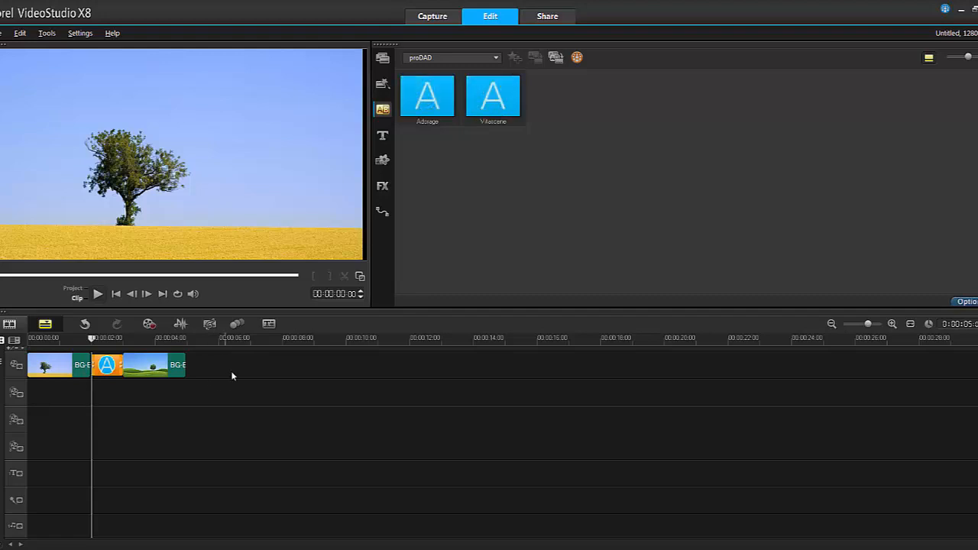
pyautogui.click(493, 96)
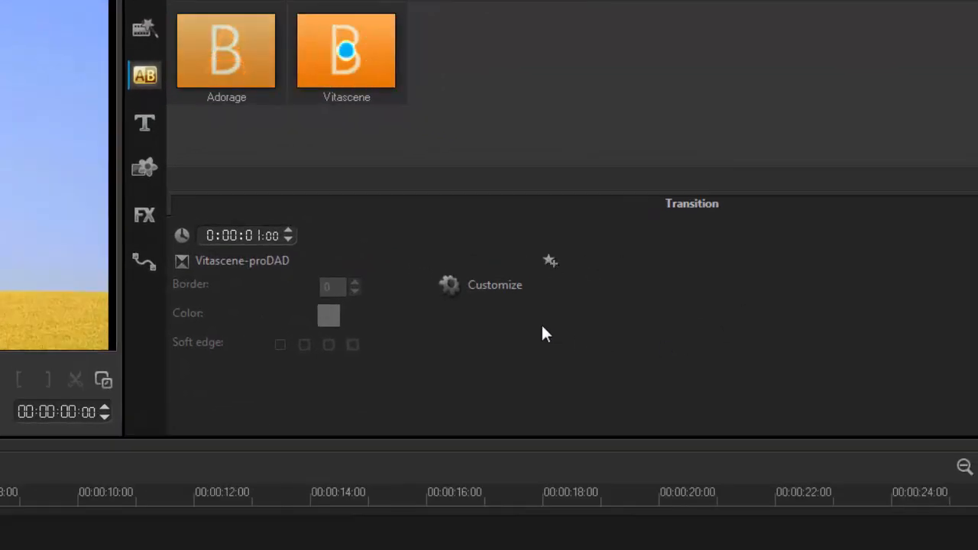
pyautogui.click(494, 284)
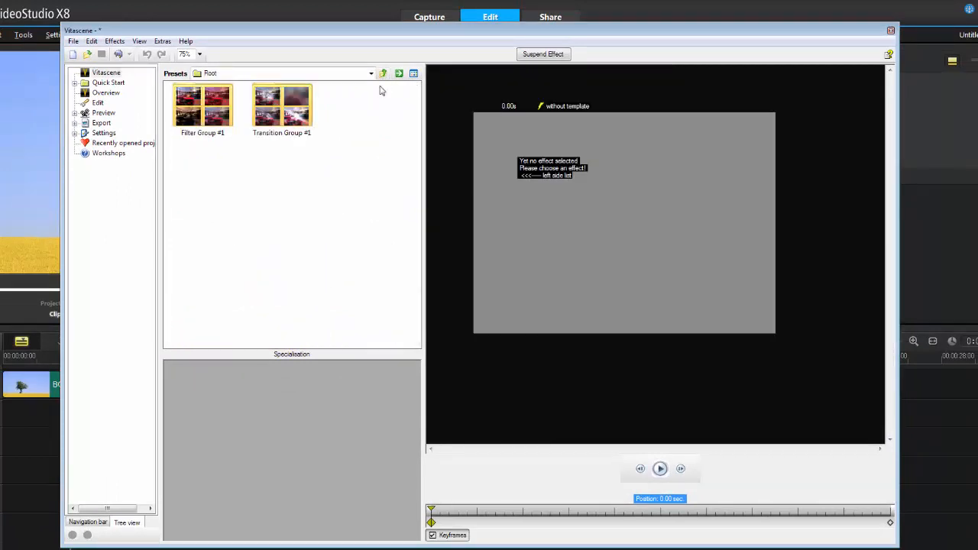
pyautogui.moveTo(310, 181)
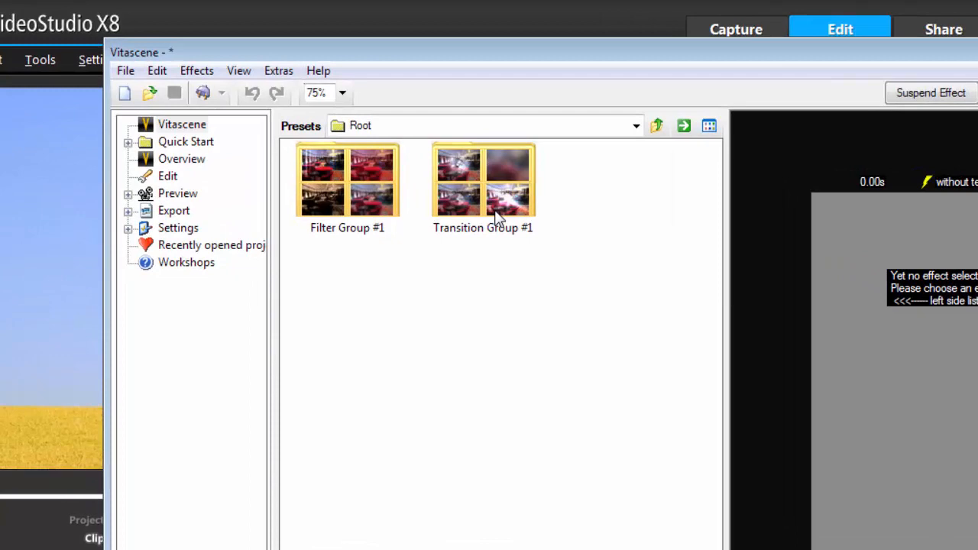
pyautogui.moveTo(487, 206)
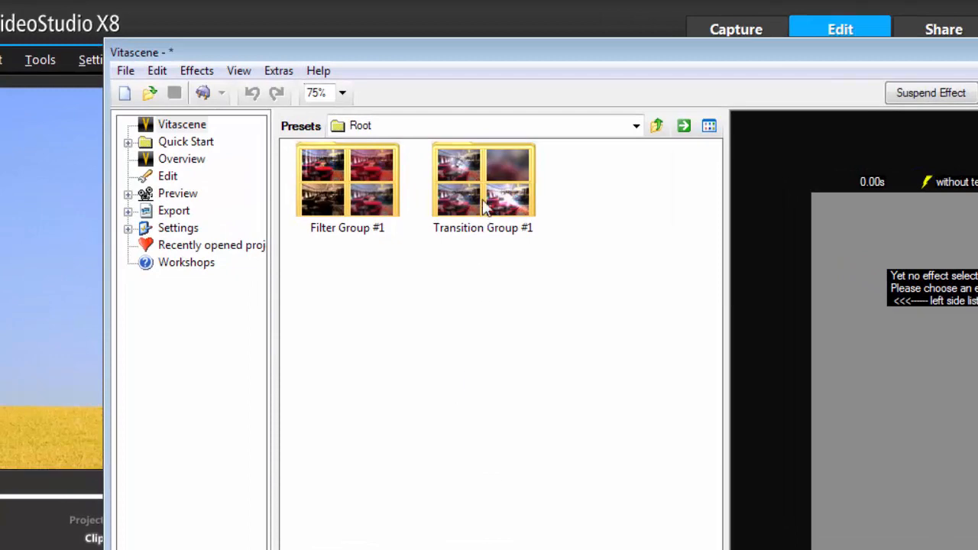
# - Open Transition Group #1, then its Classic Effects preset folder
pyautogui.doubleClick(482, 179)
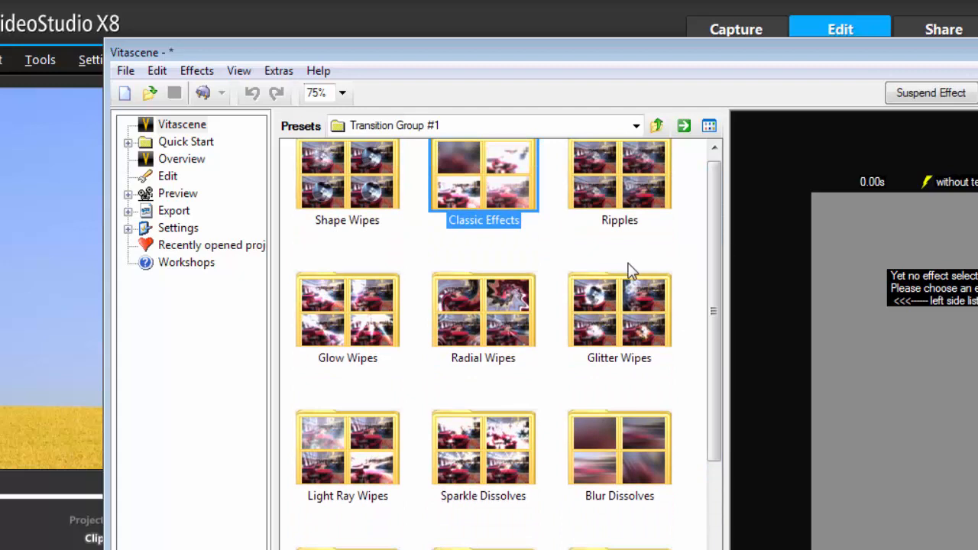
pyautogui.moveTo(341, 252)
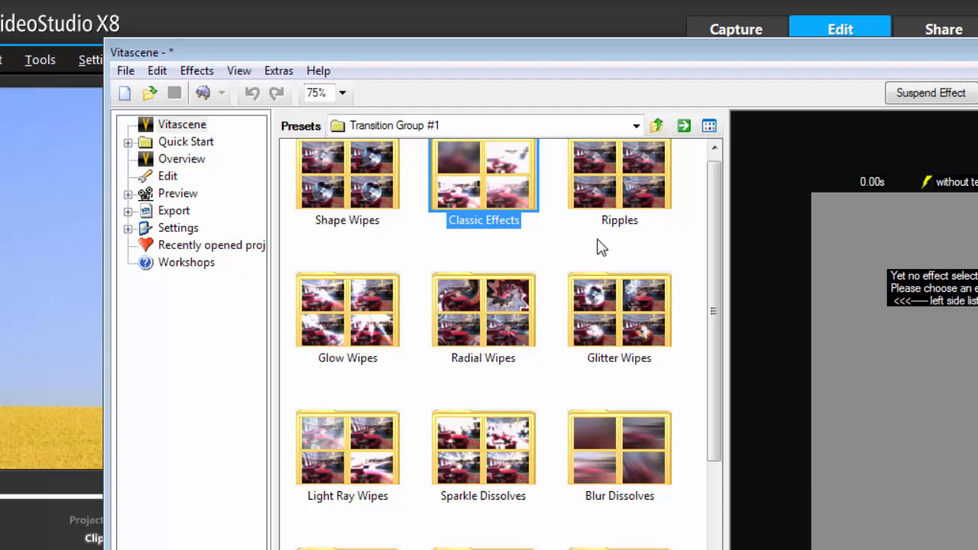
pyautogui.moveTo(514, 199)
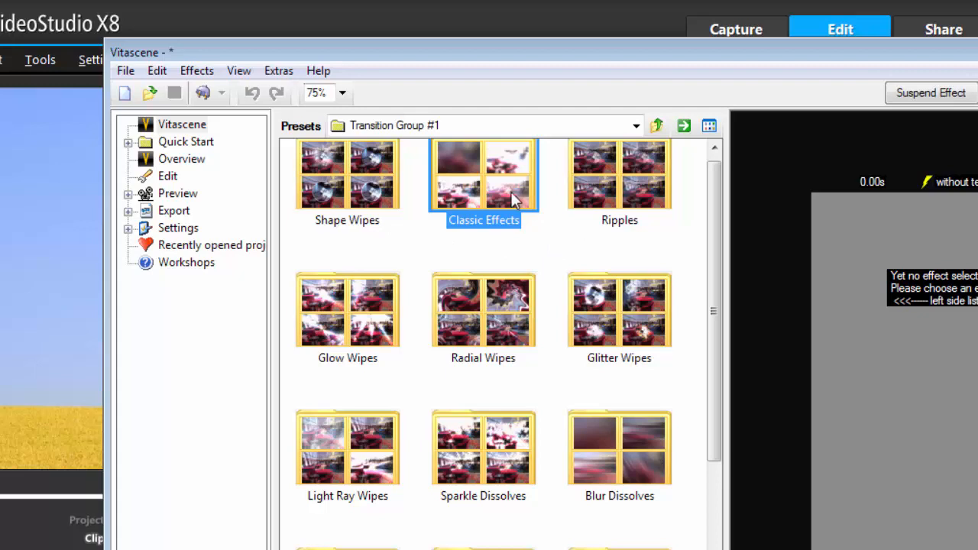
pyautogui.doubleClick(483, 176)
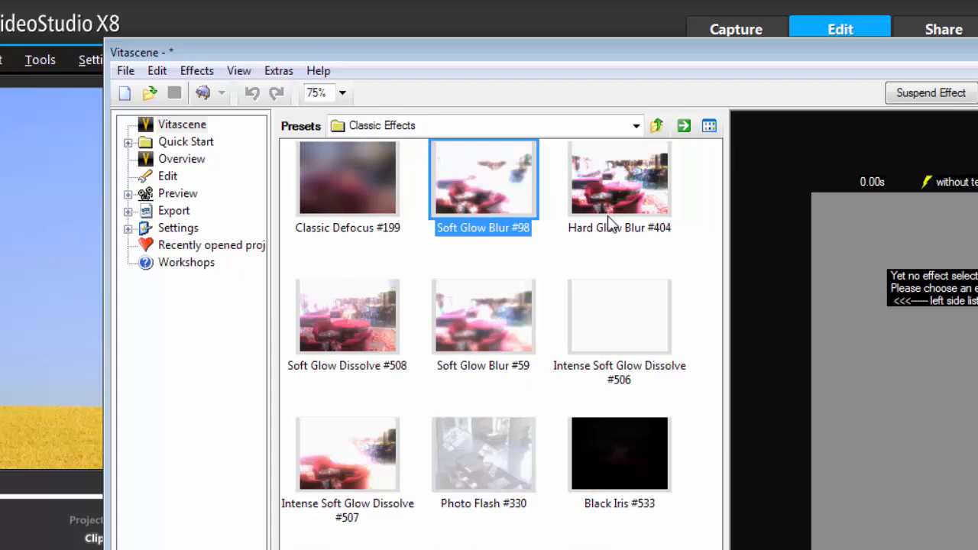
pyautogui.moveTo(519, 253)
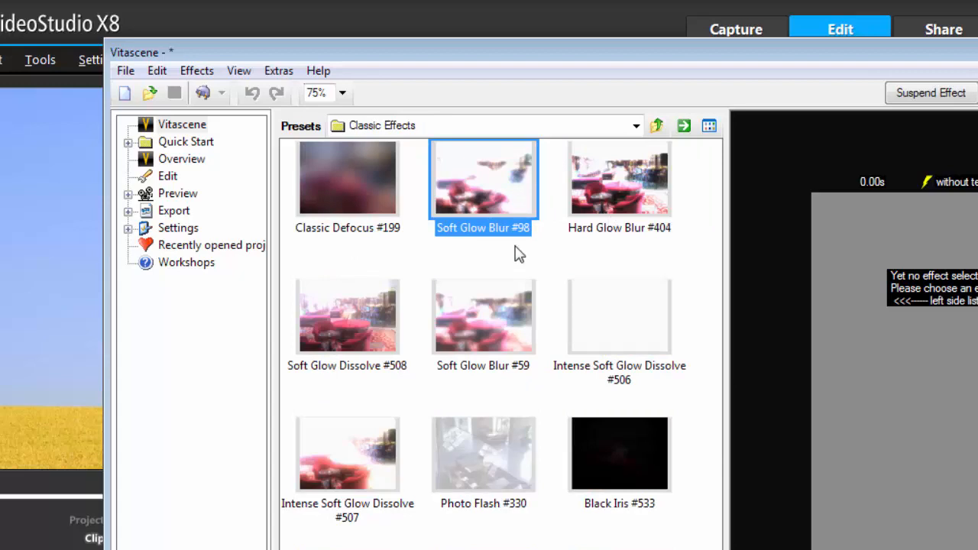
pyautogui.moveTo(374, 289)
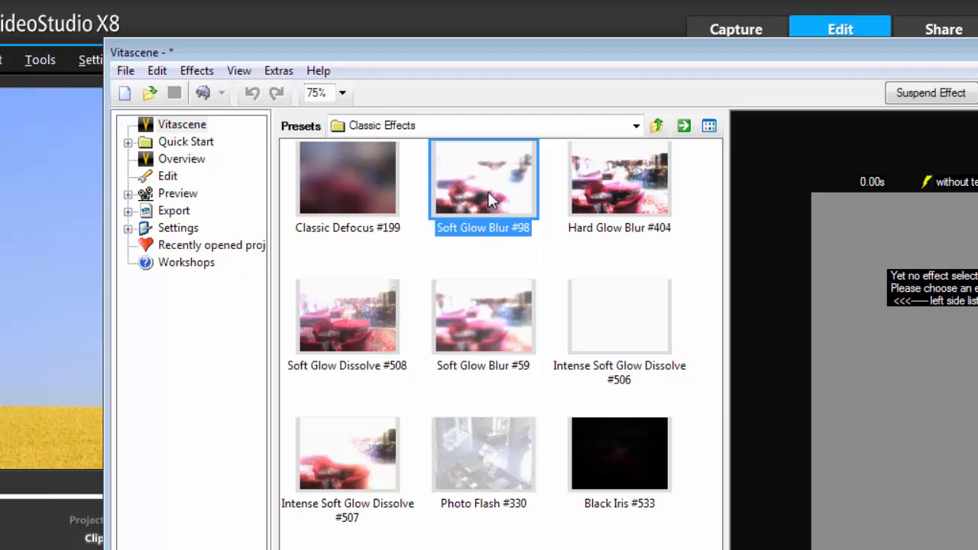
# - Apply Soft Glow Blur #98 and preview it, stopping playback afterward
pyautogui.click(128, 124)
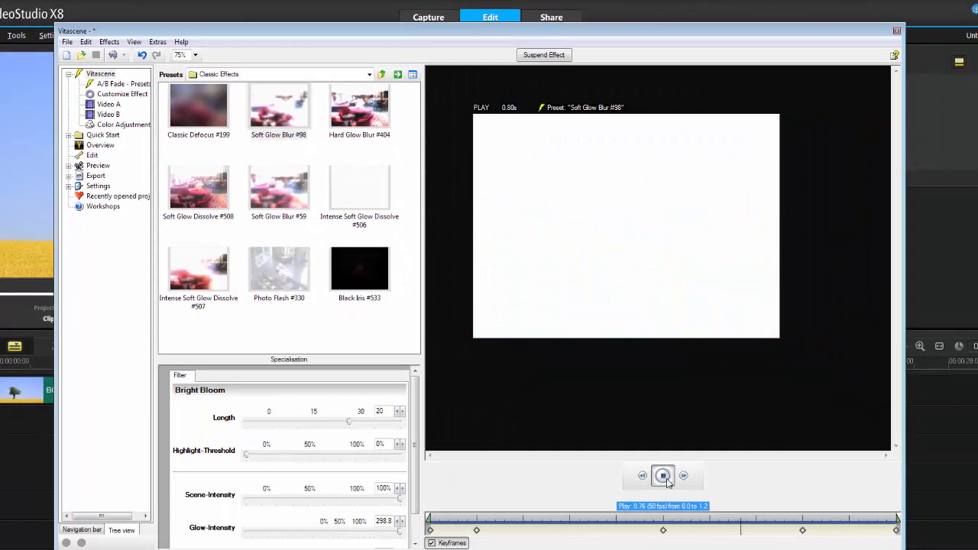
pyautogui.click(663, 475)
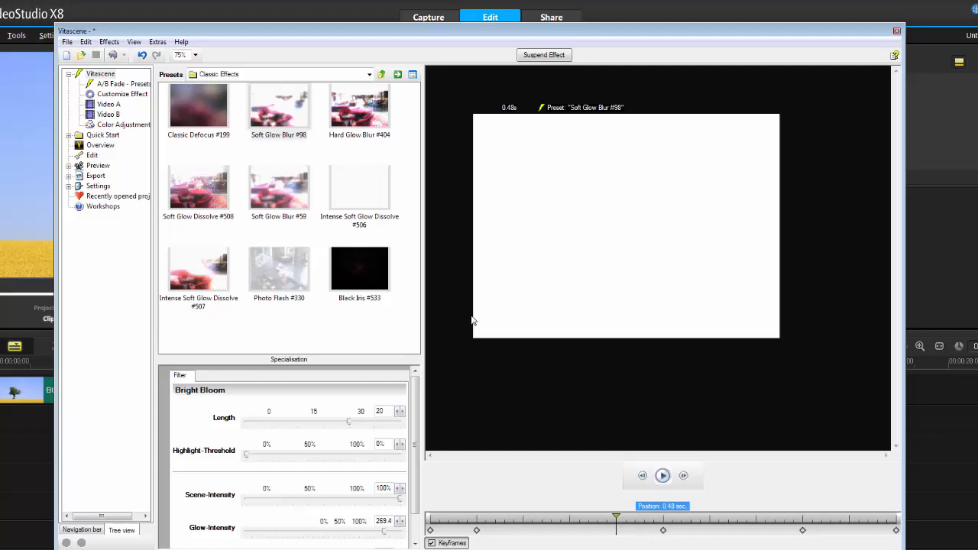
pyautogui.moveTo(266, 484)
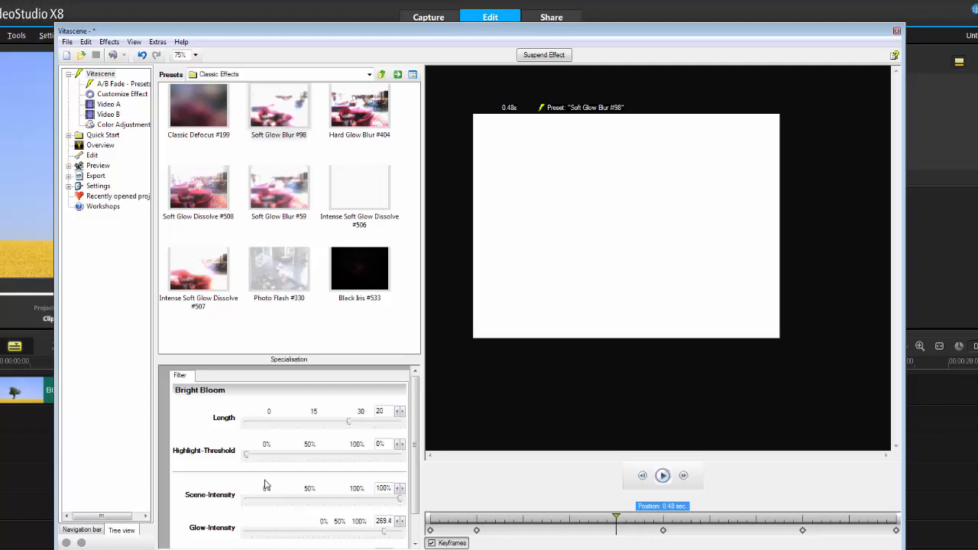
# - Apply Intense Soft Glow Dissolve #507 and replay its A-to-B preview several times
pyautogui.click(198, 268)
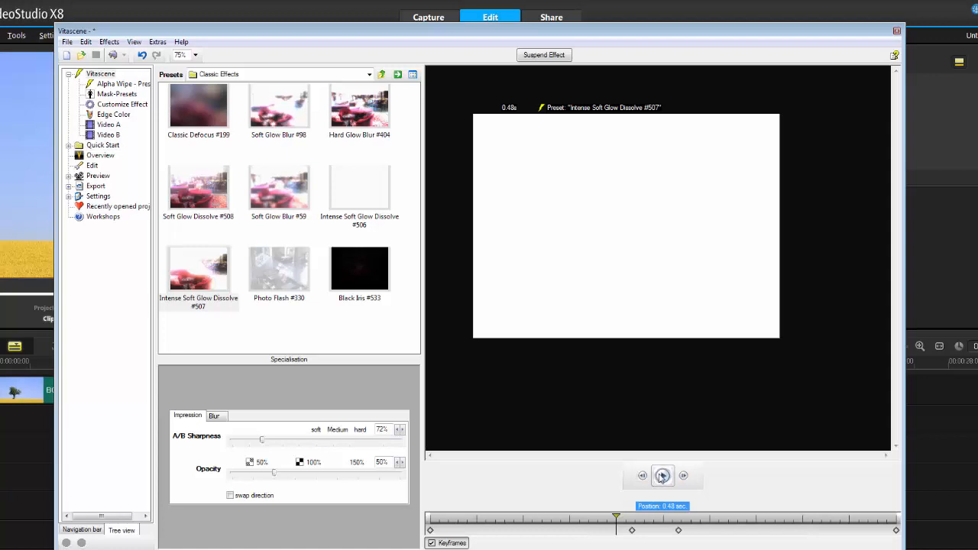
pyautogui.click(662, 476)
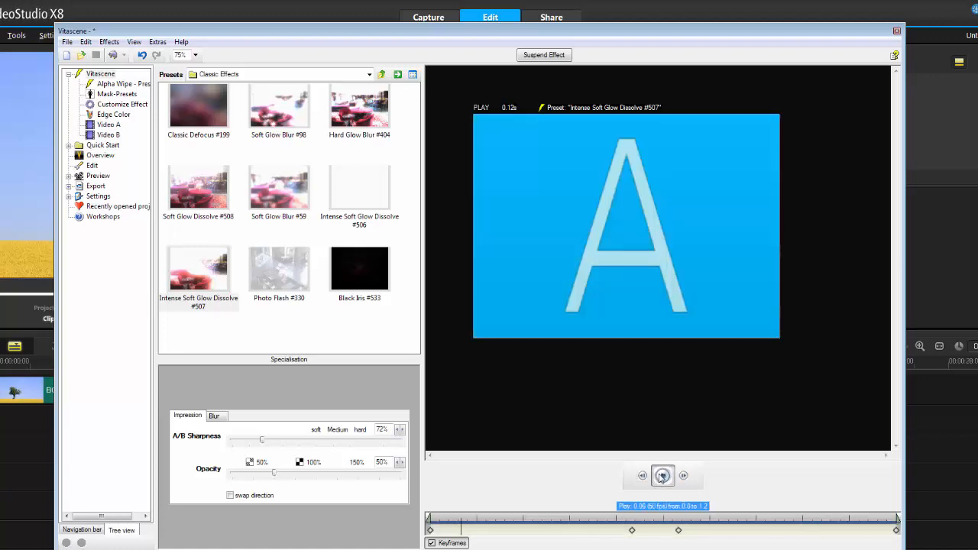
pyautogui.click(662, 475)
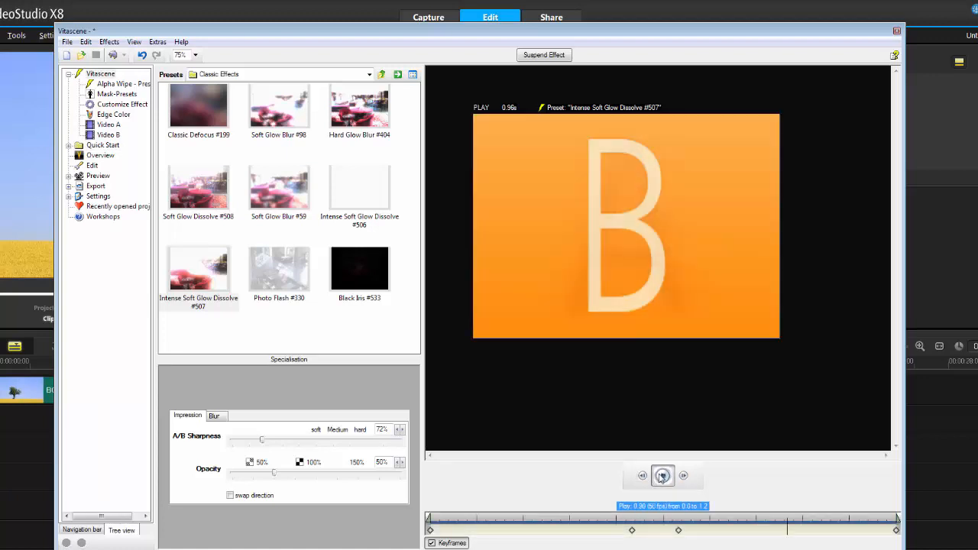
pyautogui.click(661, 475)
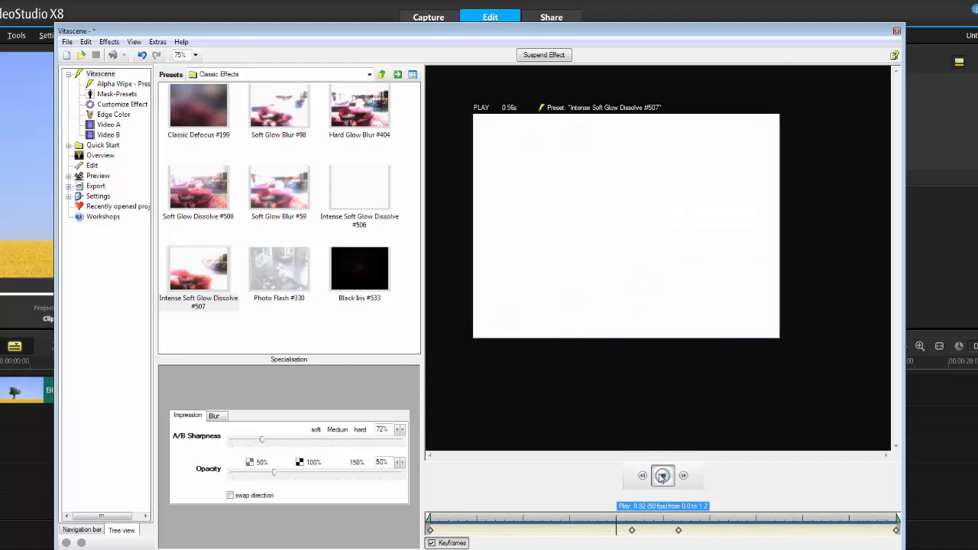
pyautogui.click(662, 475)
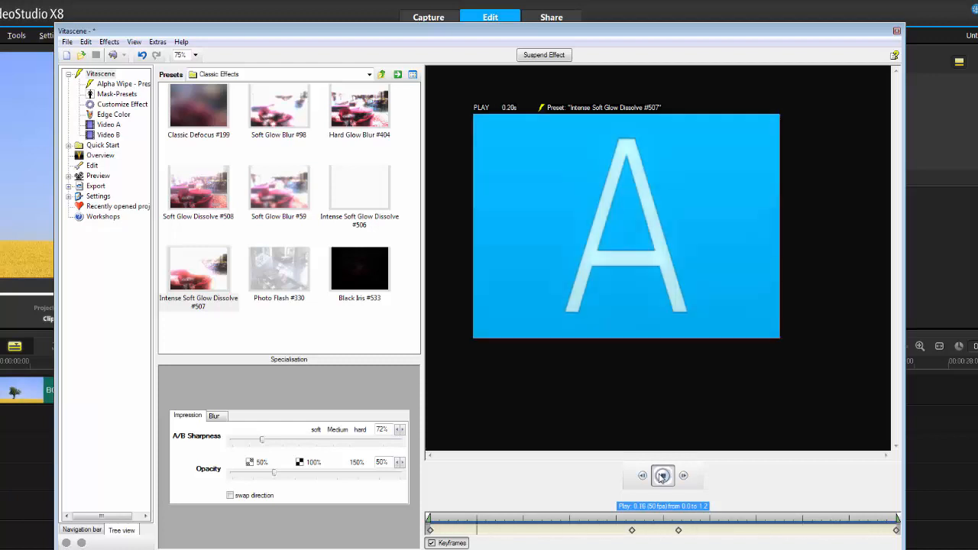
pyautogui.click(662, 475)
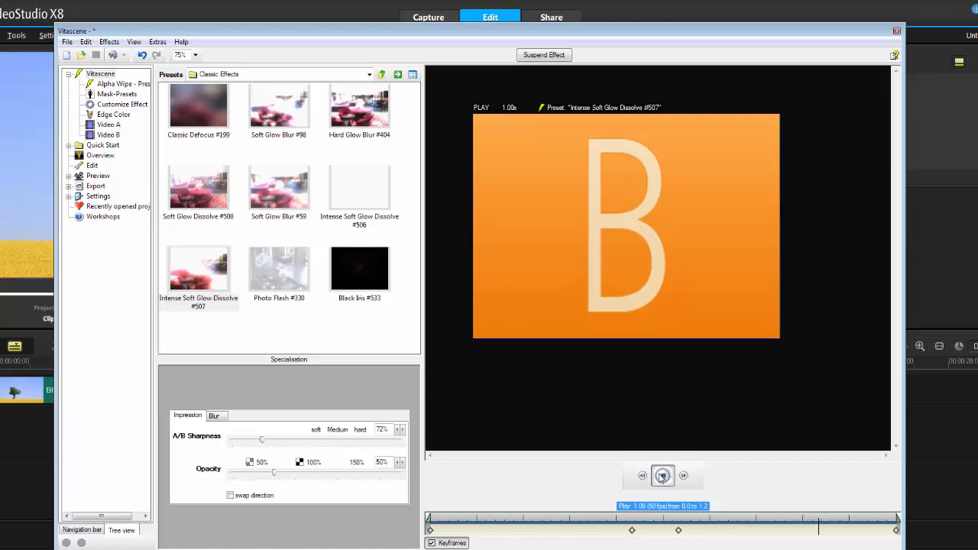
pyautogui.click(662, 475)
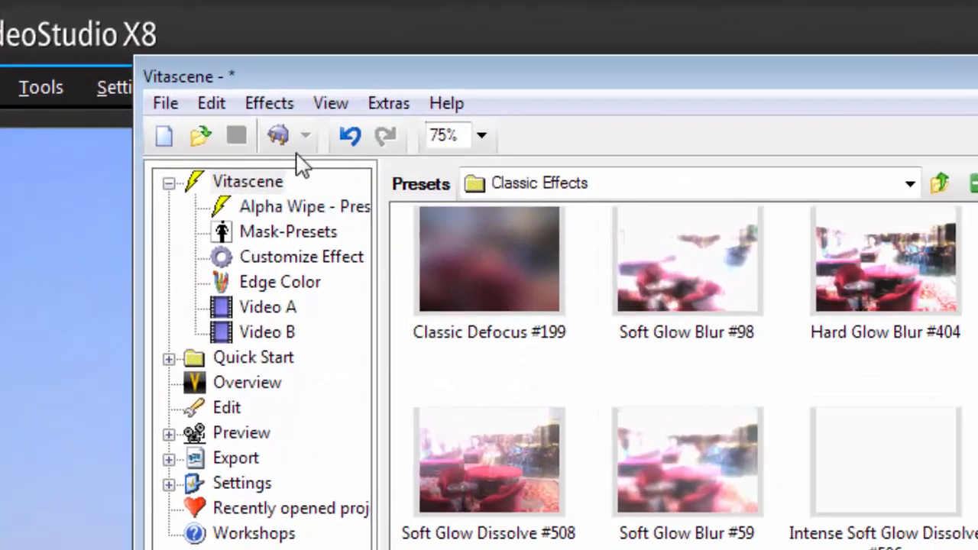
pyautogui.moveTo(278, 135)
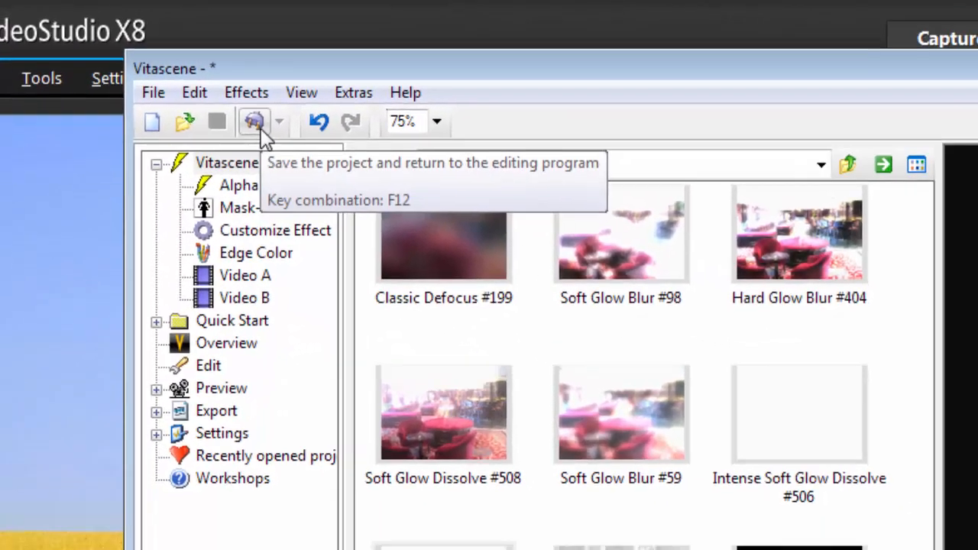
# - Save the Vitascene transition back to VideoStudio and play the project through
pyautogui.click(254, 121)
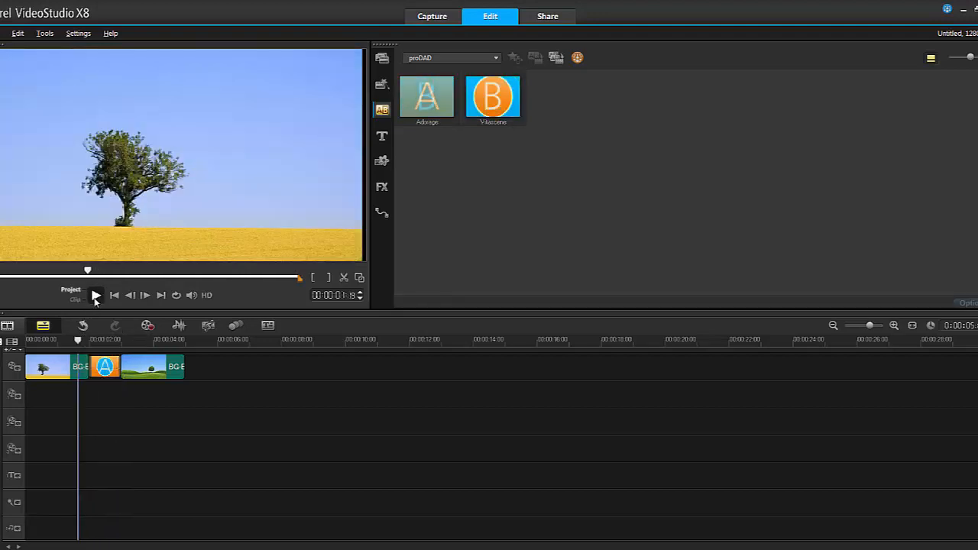
pyautogui.click(96, 295)
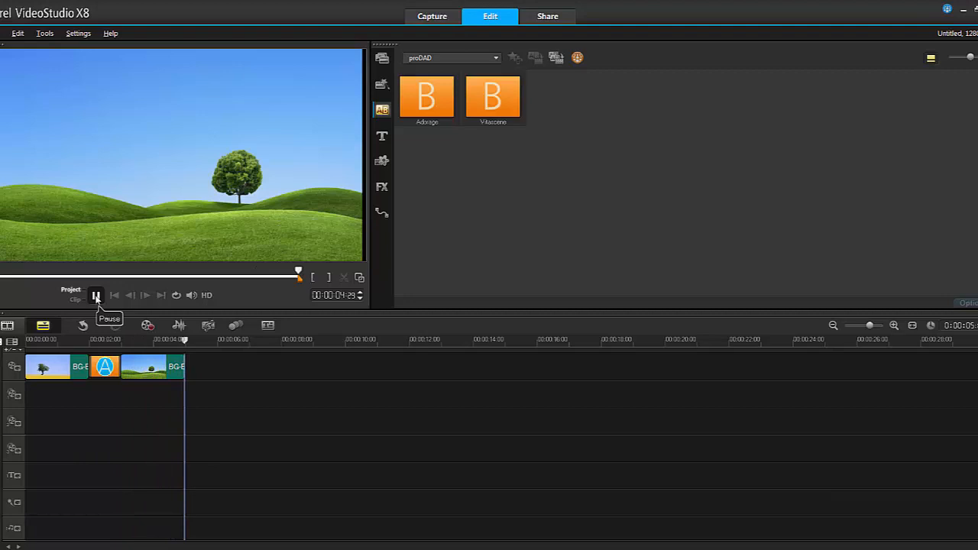
pyautogui.click(96, 295)
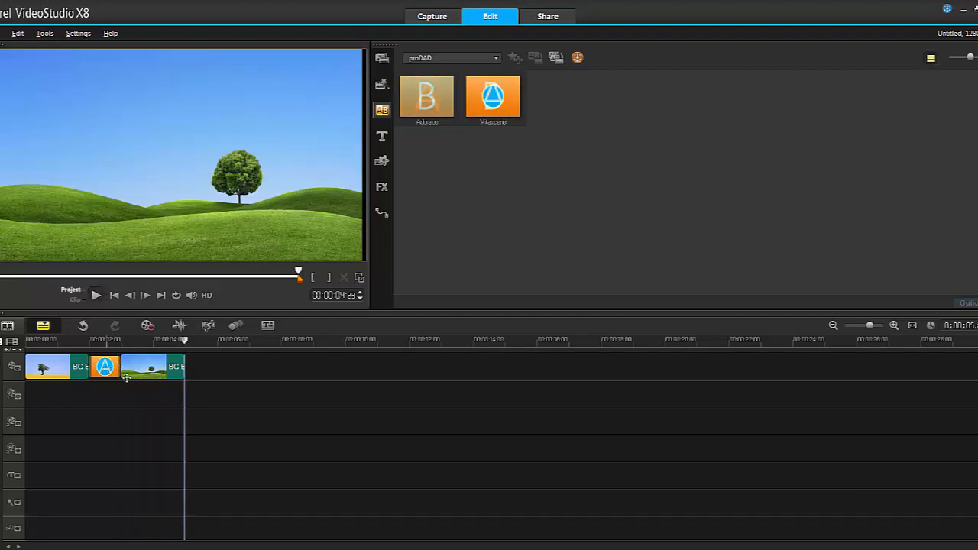
# - Swap the Vitascene transition for Adorage and open its Starter-Pack effect catalog
pyautogui.rightClick(105, 366)
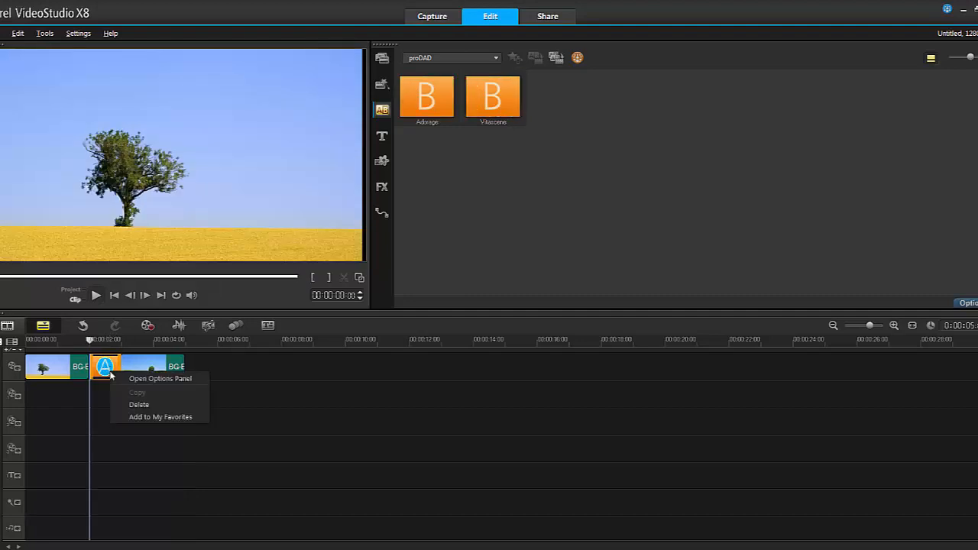
pyautogui.click(469, 213)
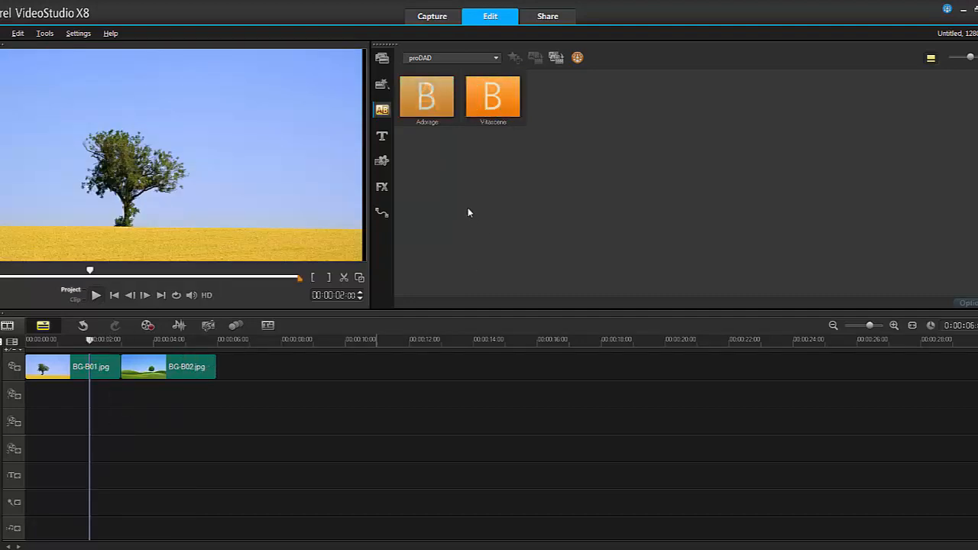
pyautogui.click(426, 97)
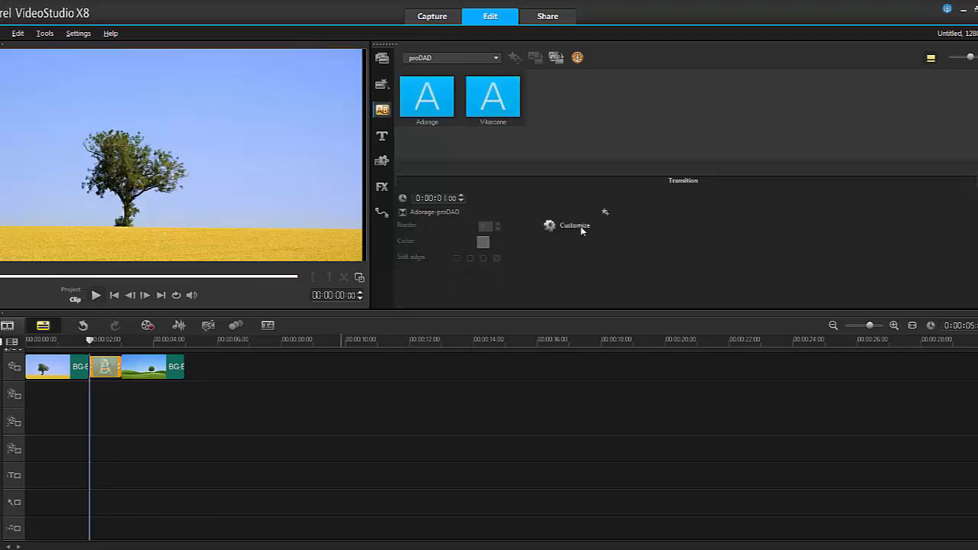
pyautogui.click(574, 226)
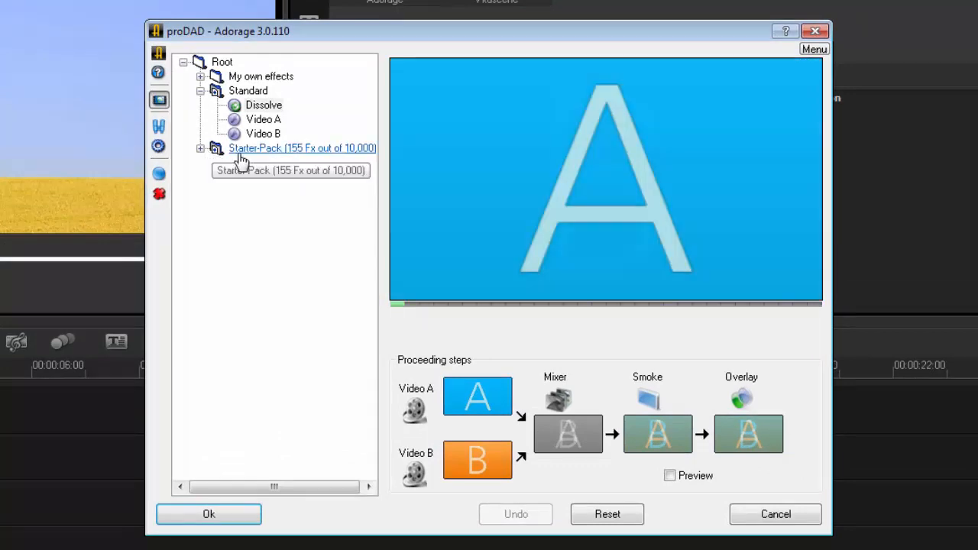
pyautogui.click(200, 148)
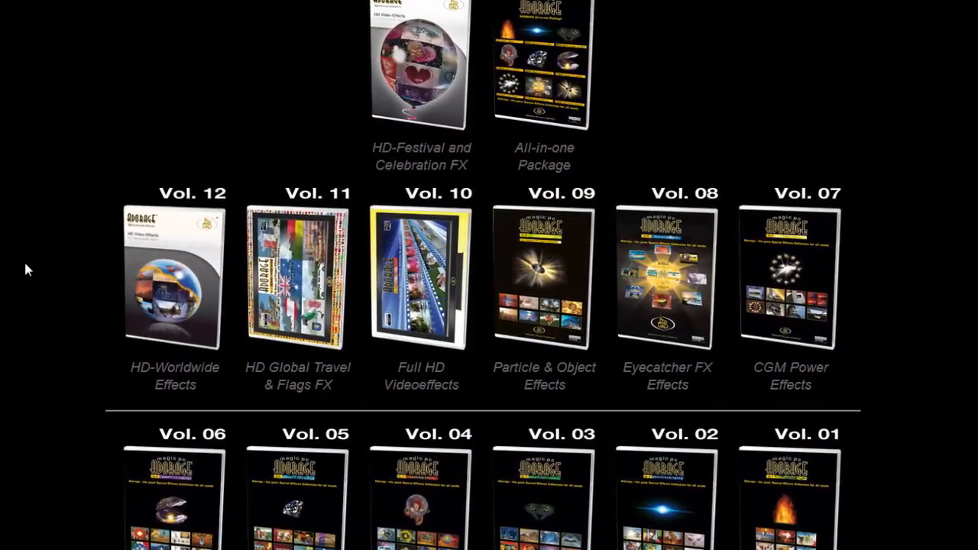
# - Scroll through the Adorage volumes page listing the Starter-Pack free samples
pyautogui.scroll(-3)
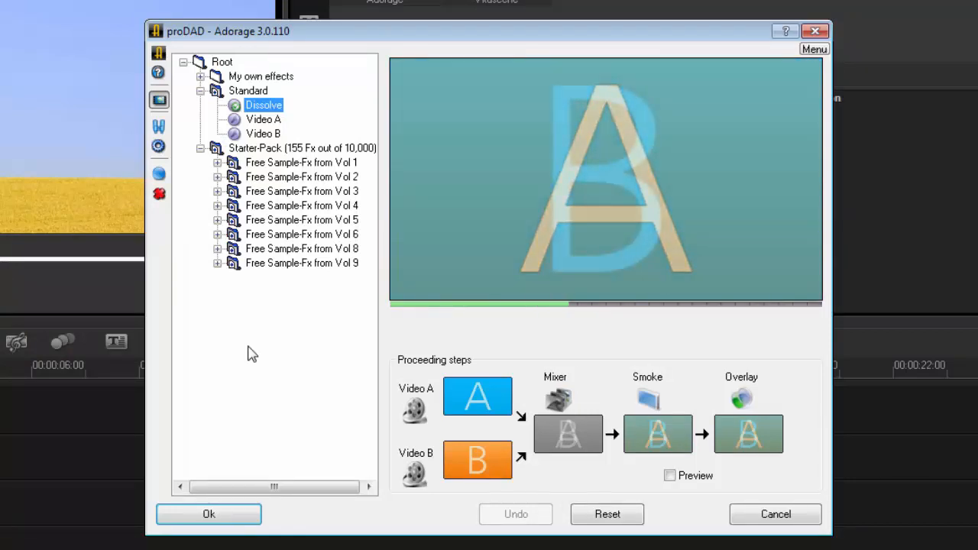
# - Expand Vol 9 free samples, apply Diver2, then close its effect settings
pyautogui.click(218, 262)
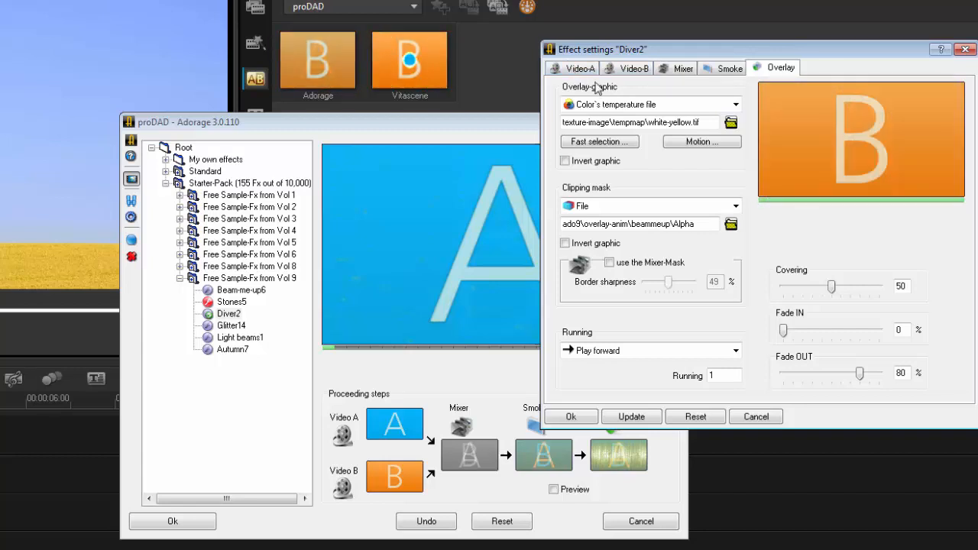
pyautogui.click(579, 68)
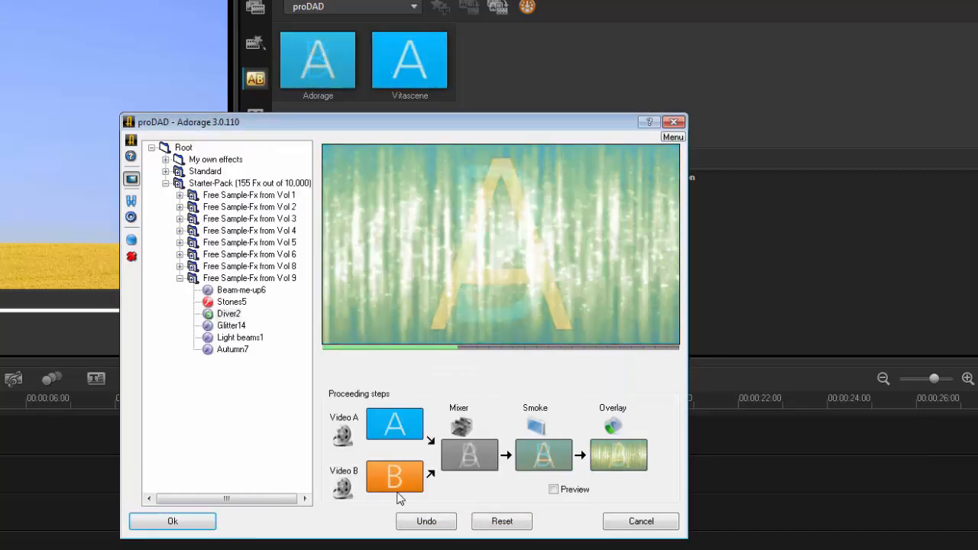
# - Review the Diver2 Video B and Video A settings, close them, and confirm the transition
pyautogui.doubleClick(395, 476)
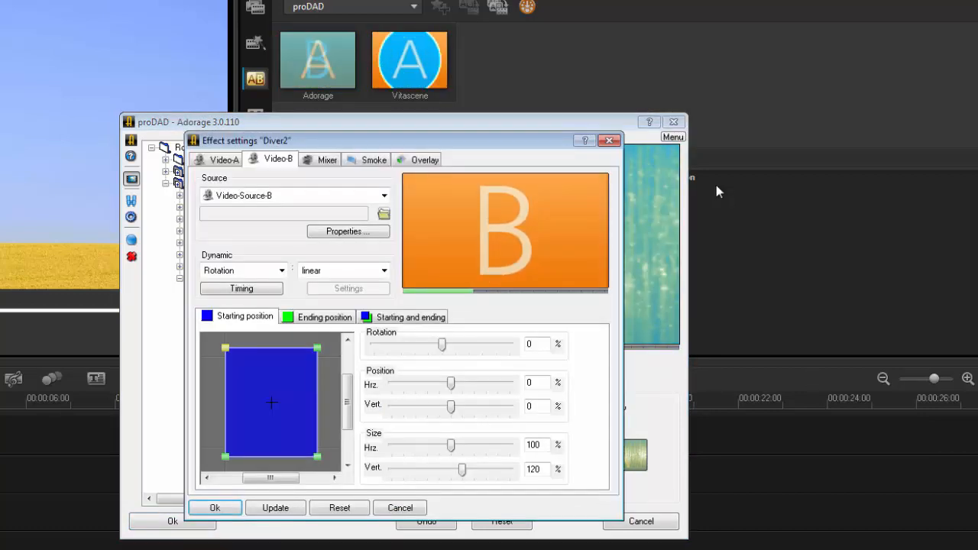
pyautogui.click(224, 159)
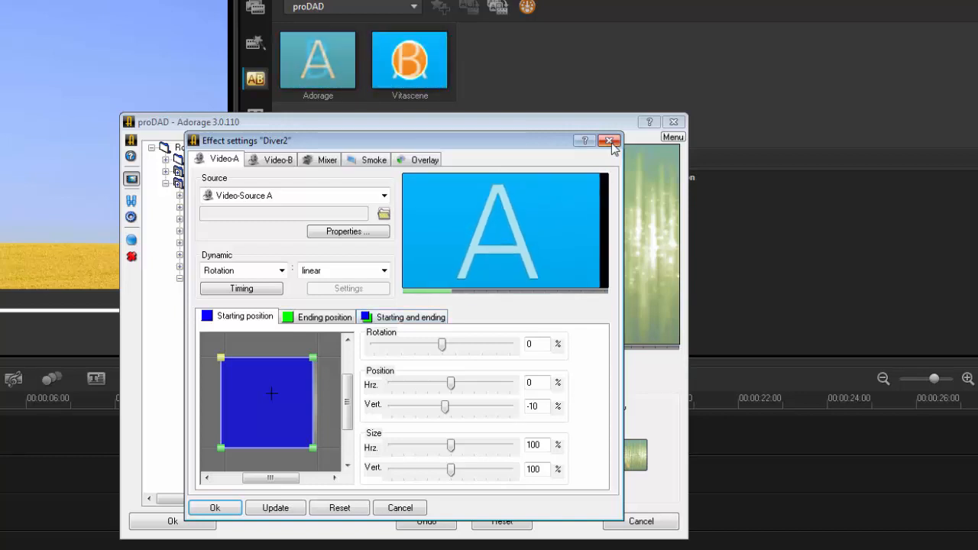
pyautogui.click(610, 140)
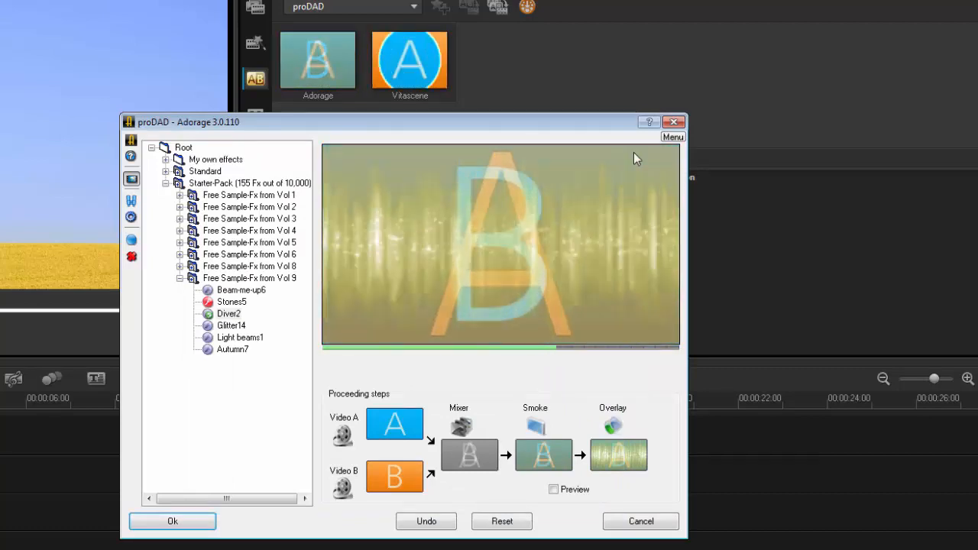
pyautogui.click(171, 521)
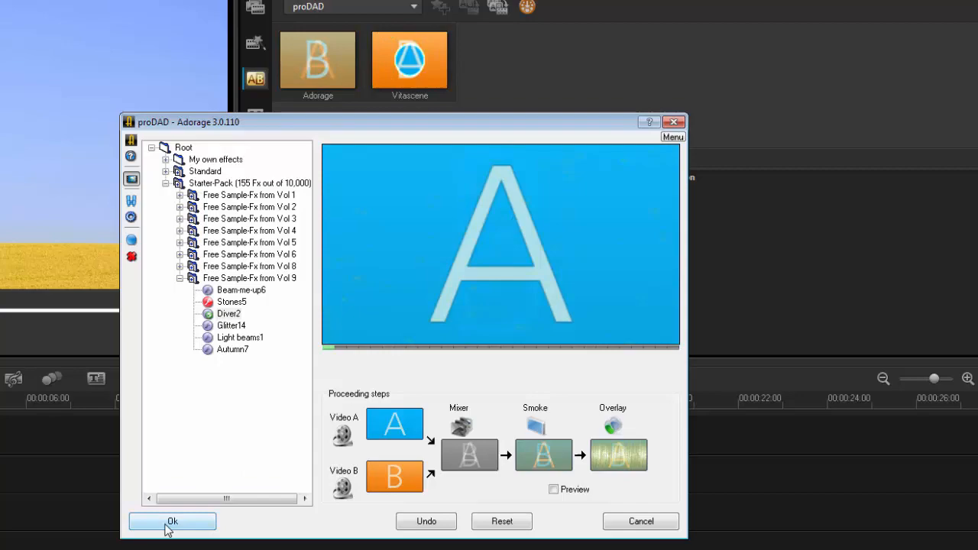
pyautogui.click(171, 521)
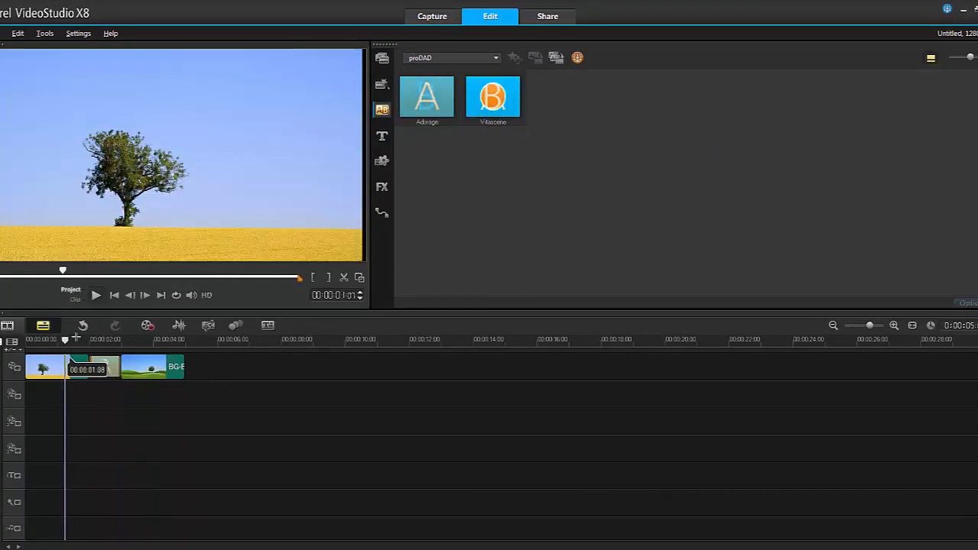
# - Play the project with the Adorage transition, then start a new project
pyautogui.click(96, 295)
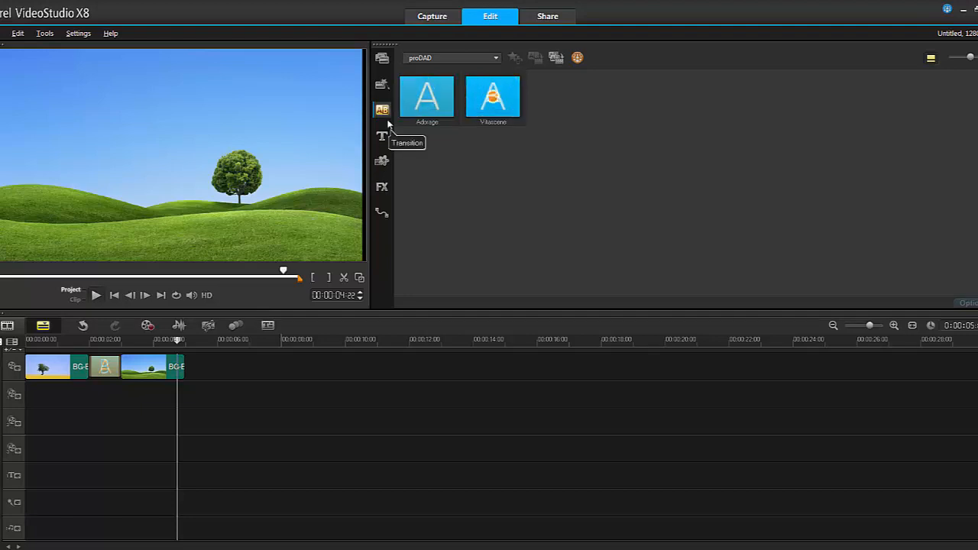
pyautogui.moveTo(517, 191)
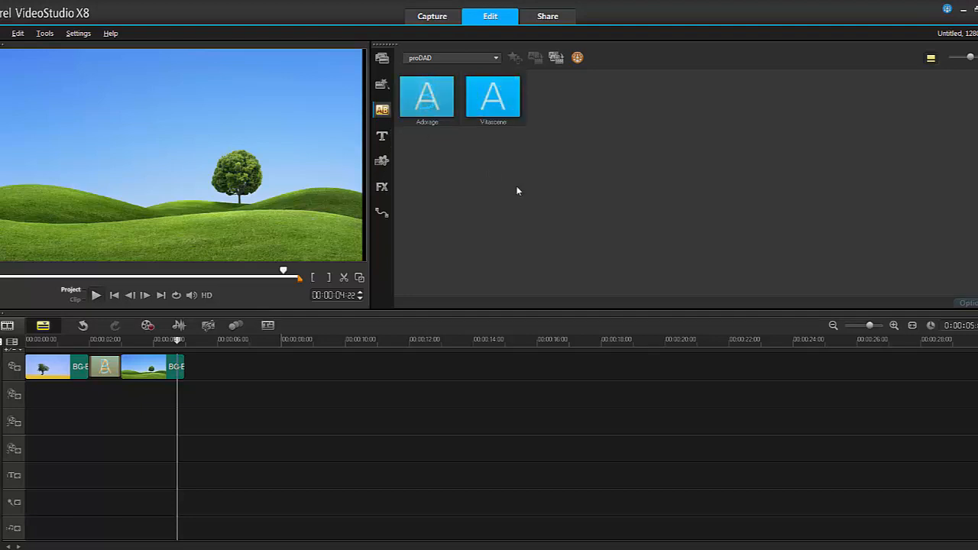
pyautogui.click(493, 97)
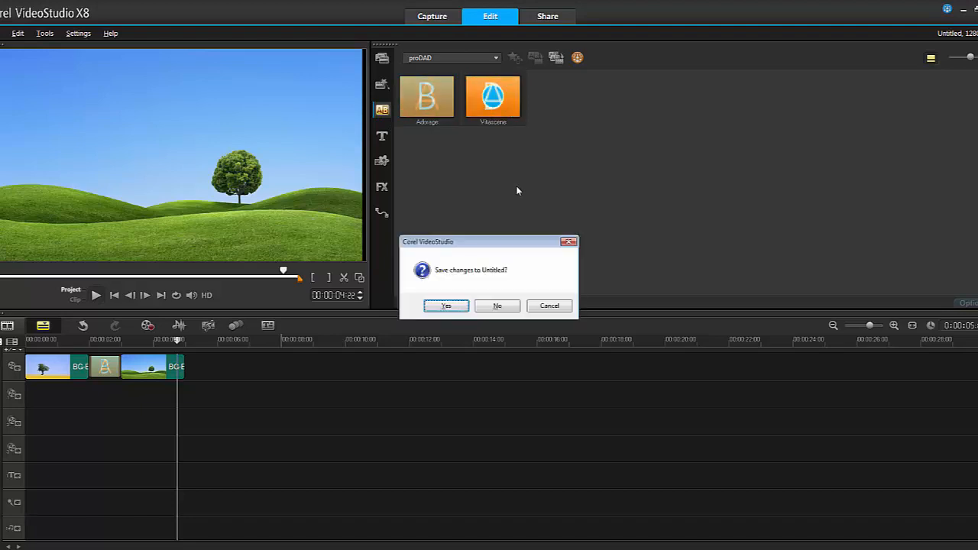
# - Discard changes and drop talk_01.mp4 at the Video Track start, keeping project settings
pyautogui.click(497, 305)
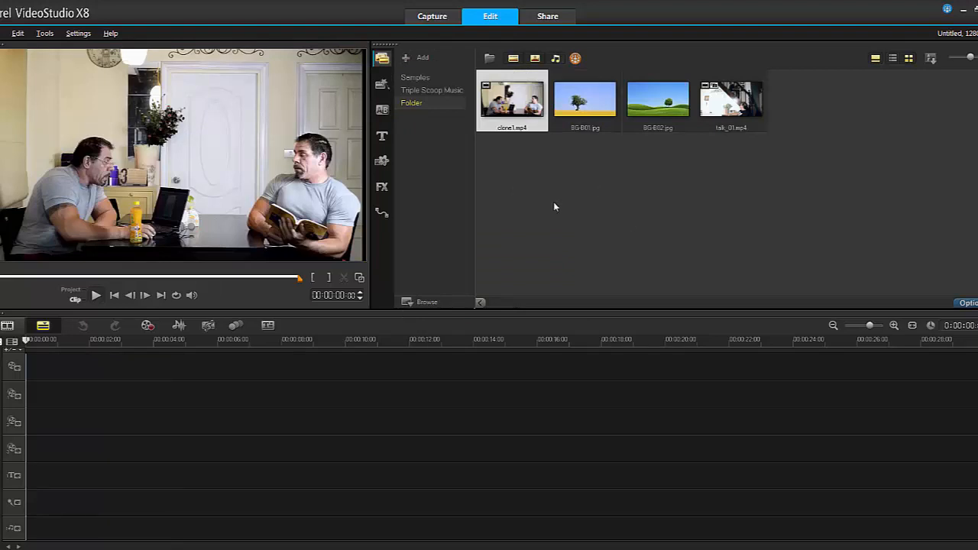
pyautogui.click(730, 100)
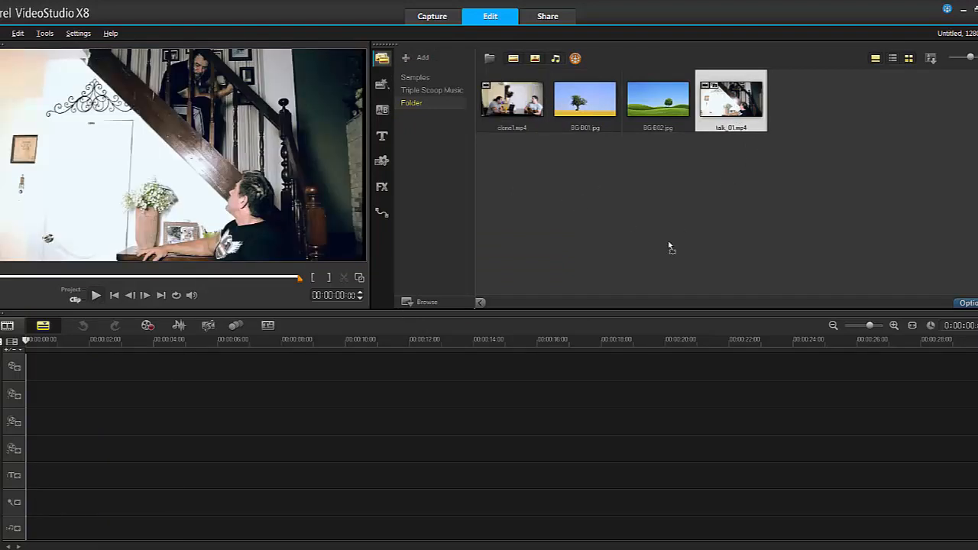
pyautogui.moveTo(730, 99); pyautogui.dragTo(214, 366)
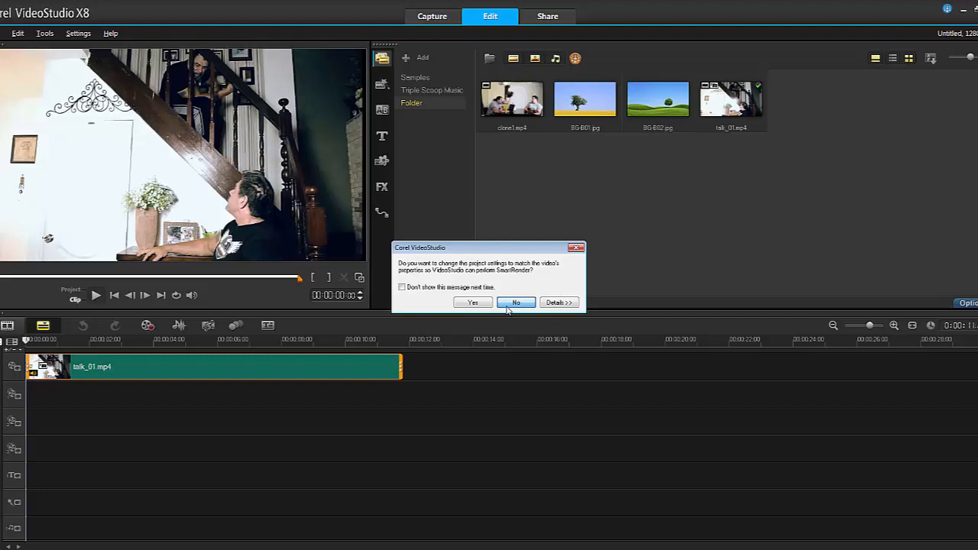
pyautogui.click(515, 302)
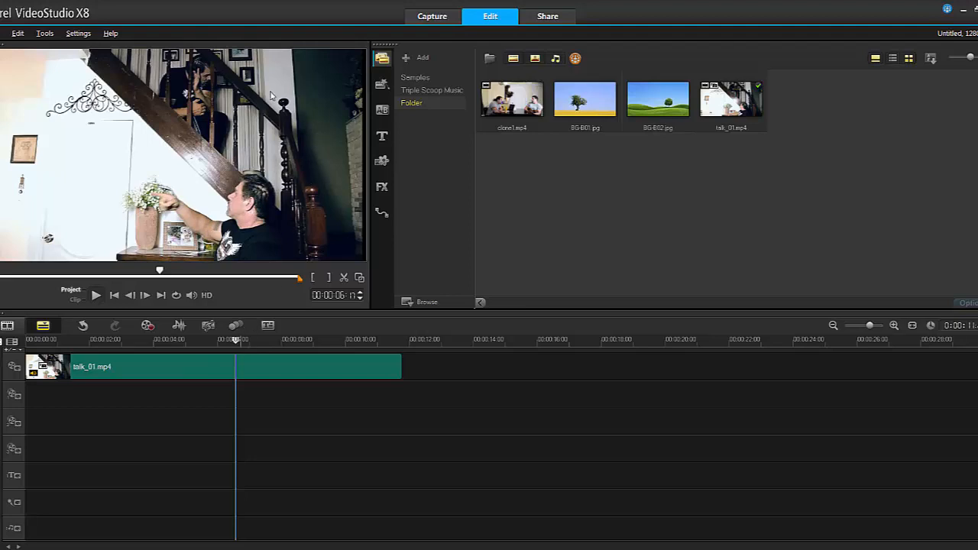
pyautogui.moveTo(242, 188)
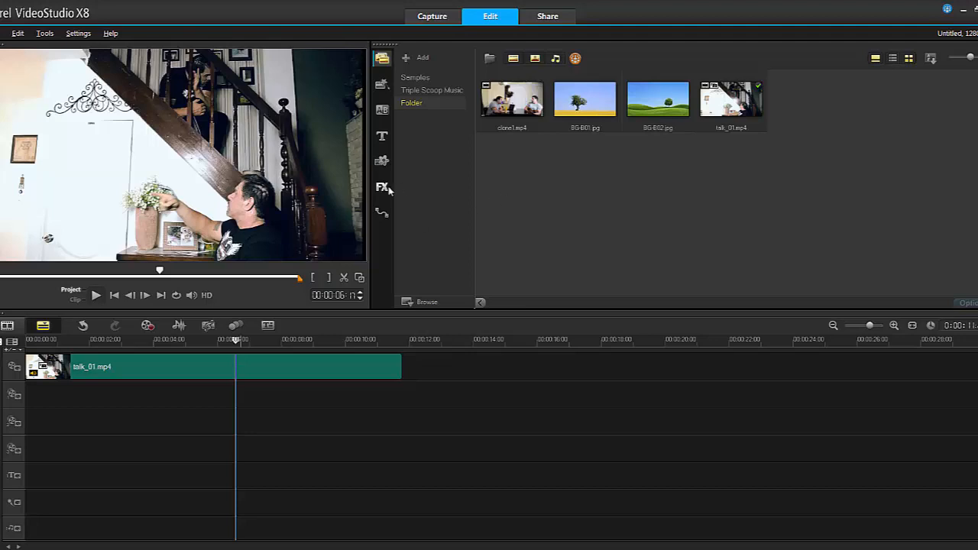
# - Open the FX gallery of video filters to apply Vitascene 2.0 to the clip
pyautogui.click(382, 187)
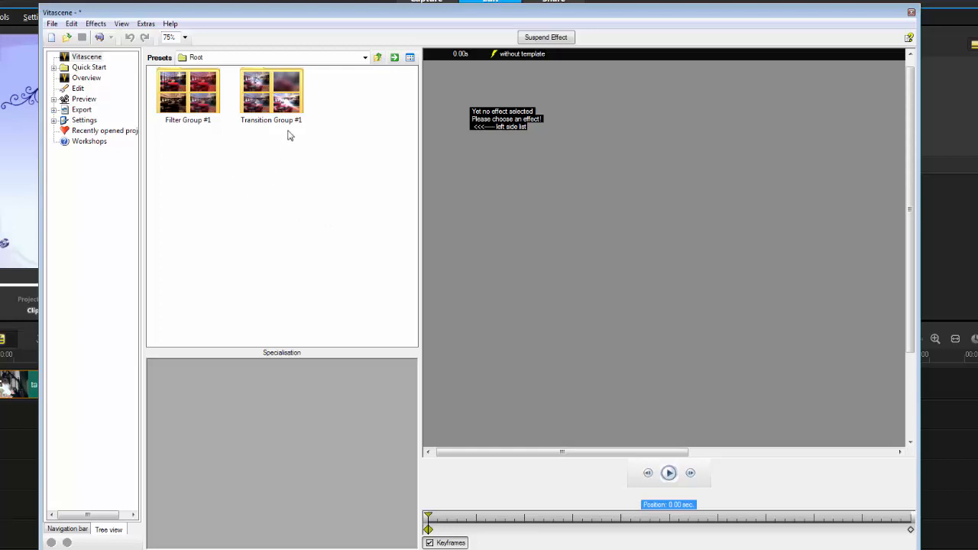
pyautogui.moveTo(200, 165)
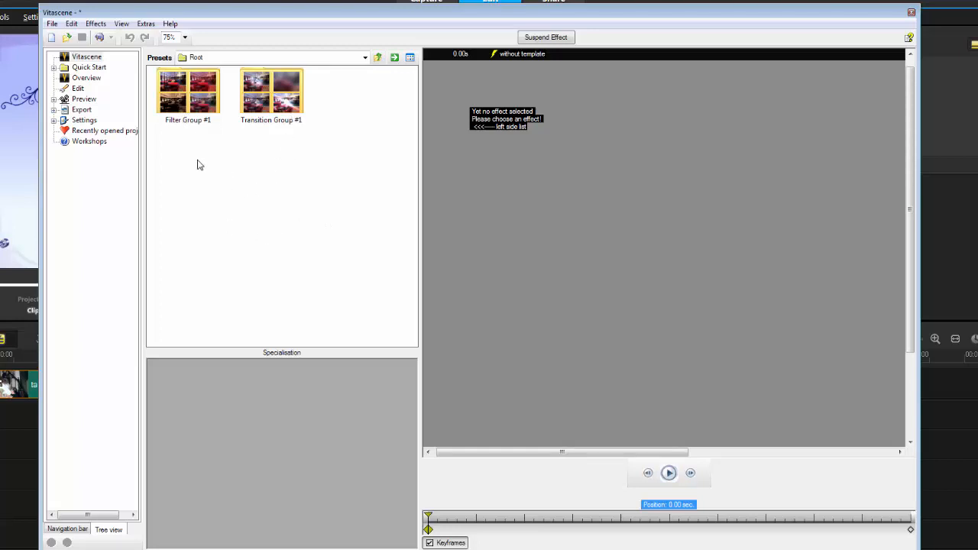
# - Open Filter Group #1 and pick the Old Film Sepia #93 preset
pyautogui.doubleClick(188, 90)
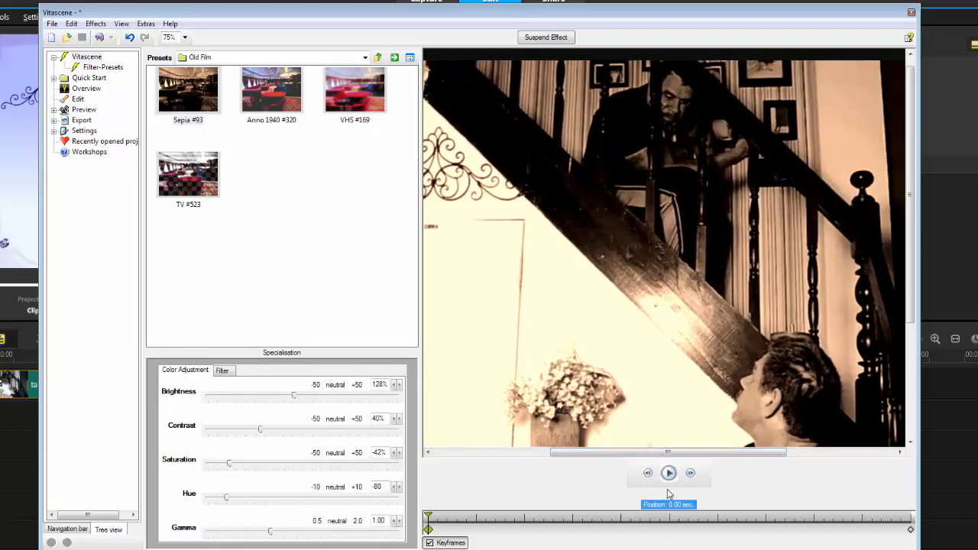
# - Preview the sepia filter, adjust Color Adjustment saturation, and close Vitascene
pyautogui.click(667, 473)
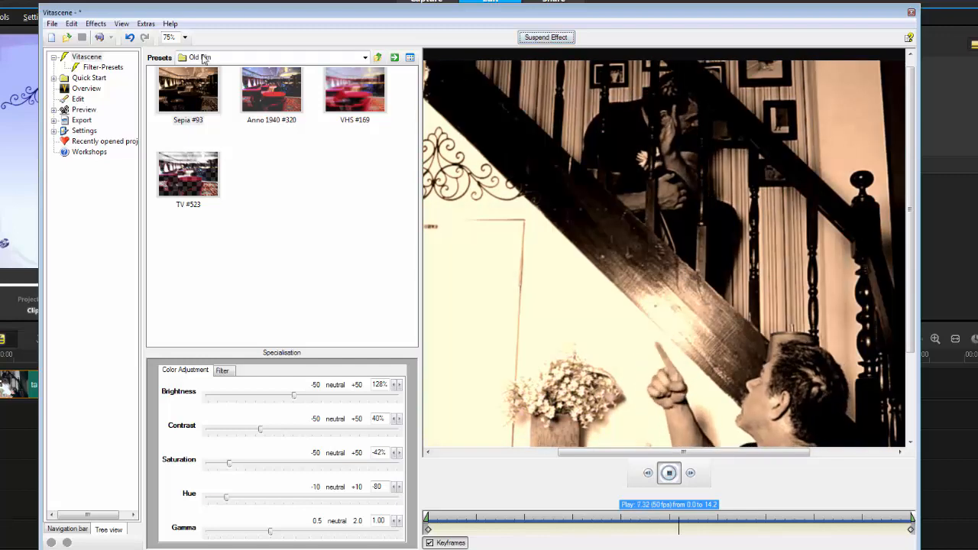
pyautogui.click(174, 37)
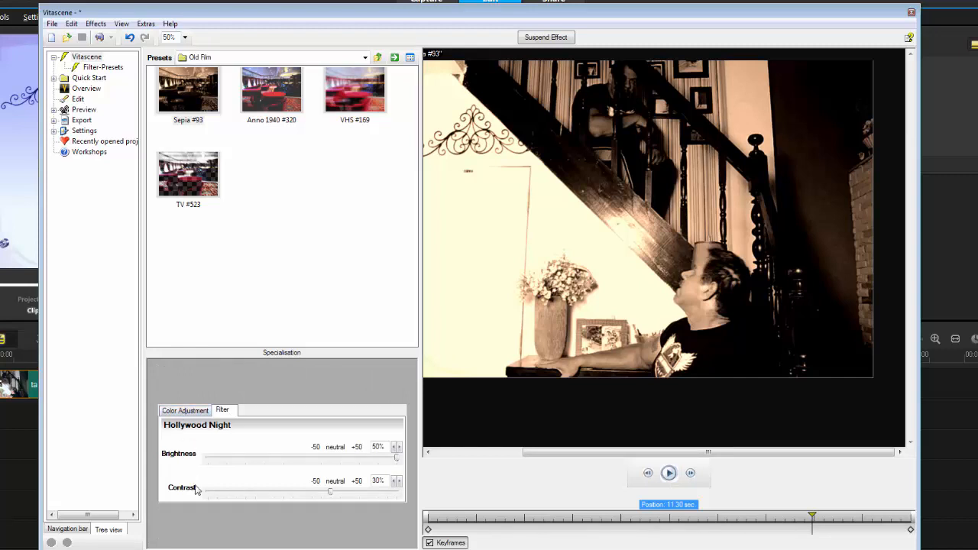
pyautogui.click(185, 369)
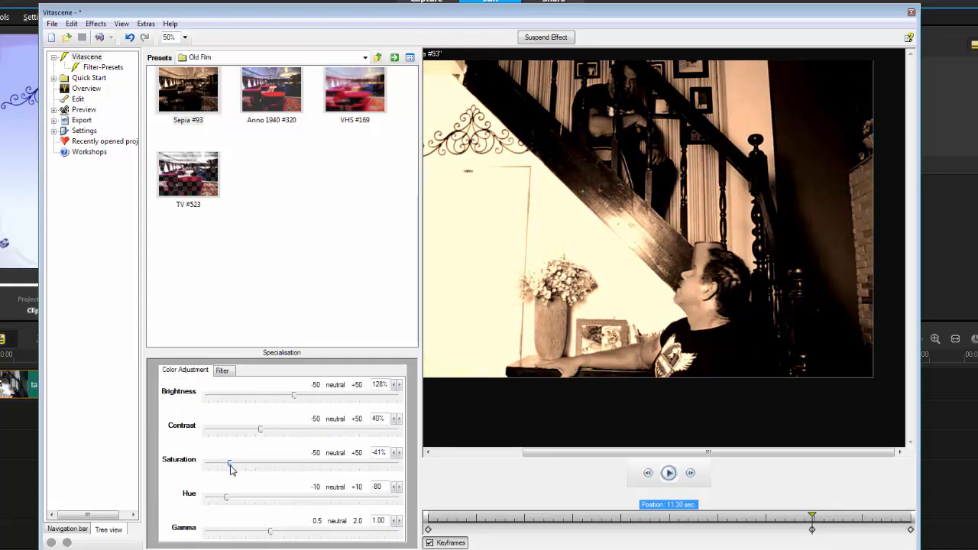
pyautogui.moveTo(241, 460)
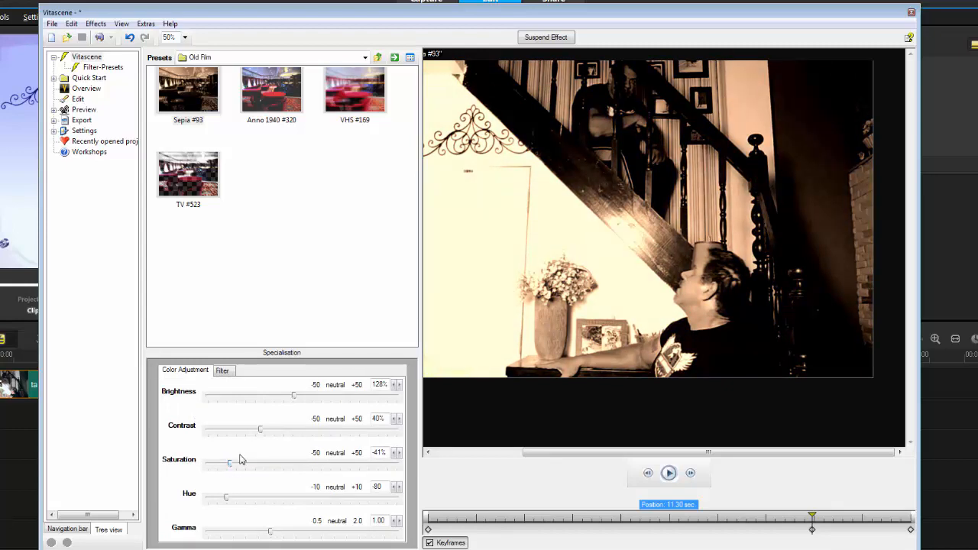
pyautogui.click(271, 89)
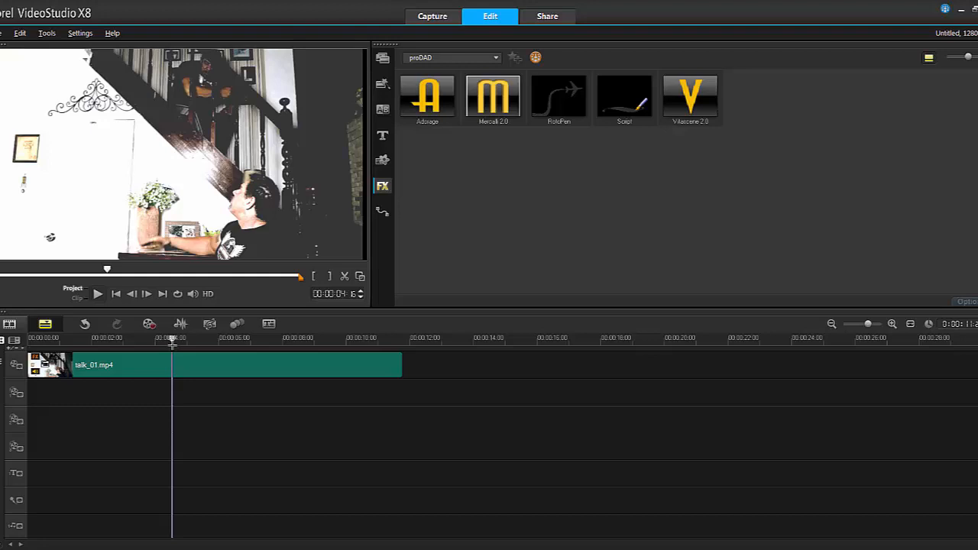
pyautogui.moveTo(201, 363)
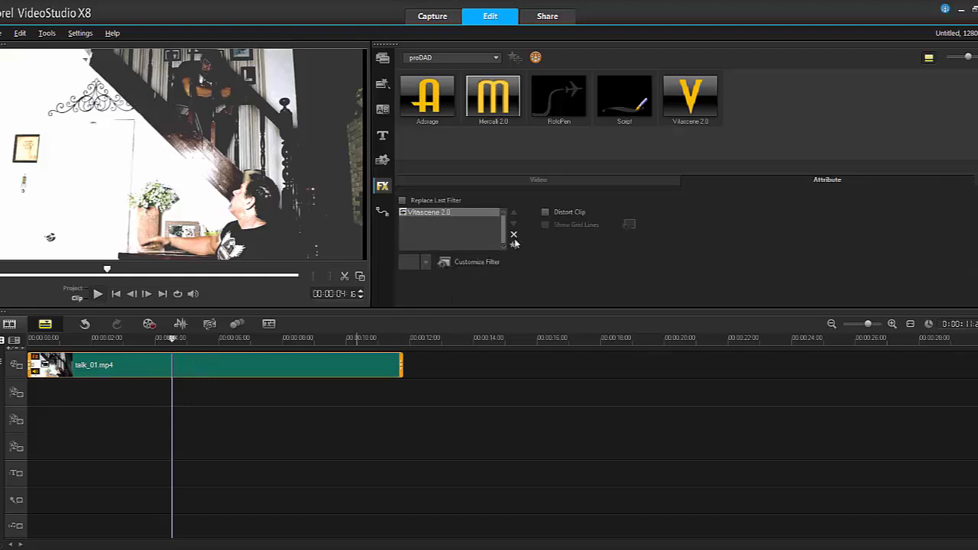
# - Delete the Vitascene 2.0 filter and select the talk_01 clip on the timeline
pyautogui.click(426, 97)
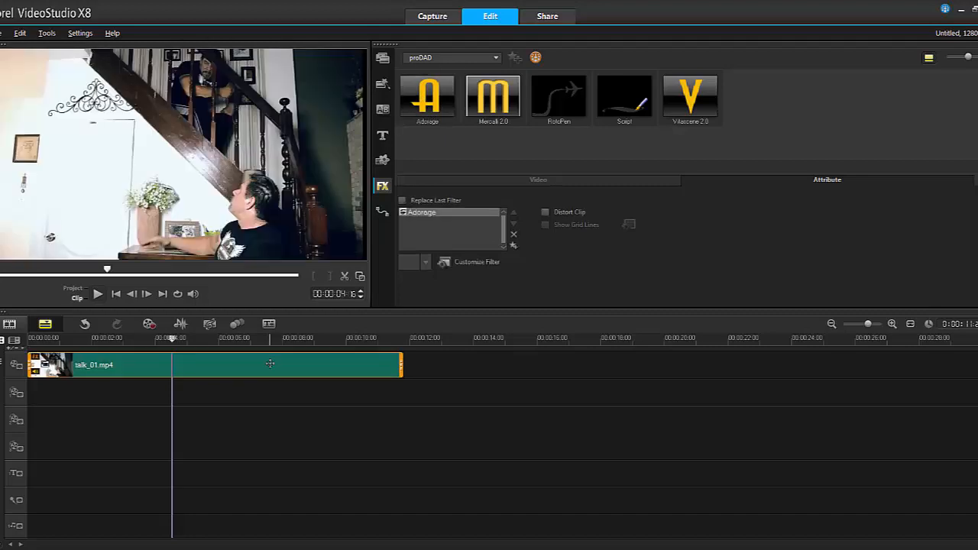
pyautogui.click(476, 261)
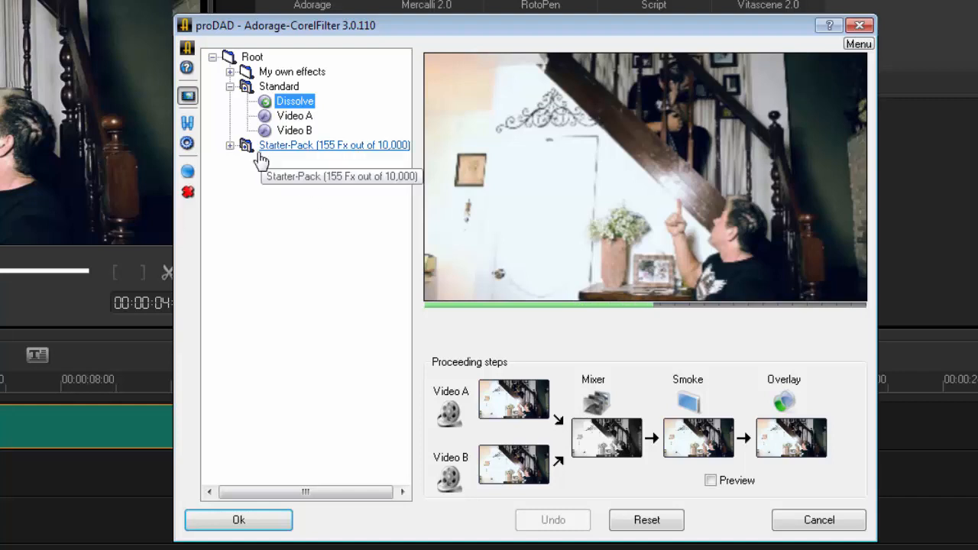
# - Preview Diver2 from Starter-Pack Vol 9, toggling Invert graphic in its settings
pyautogui.click(230, 145)
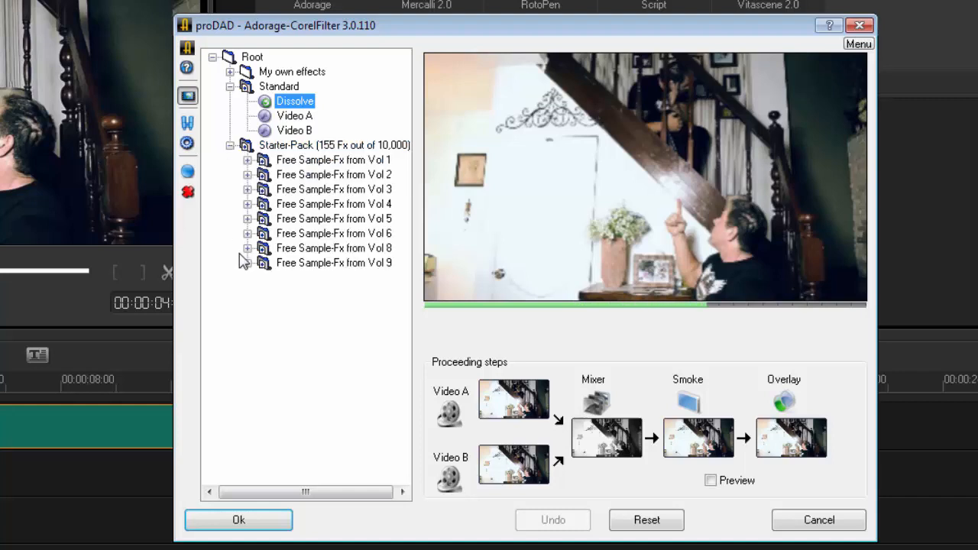
pyautogui.click(247, 263)
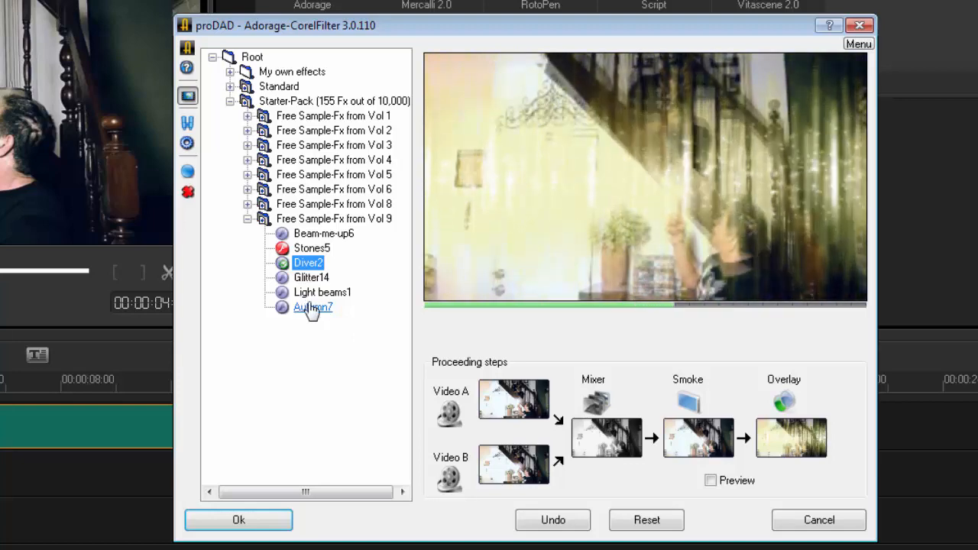
pyautogui.doubleClick(308, 262)
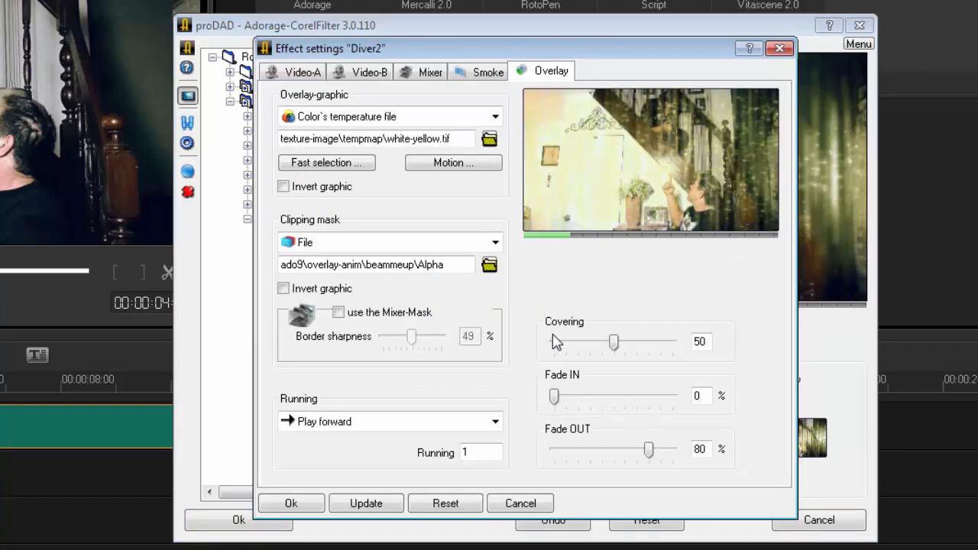
pyautogui.click(284, 187)
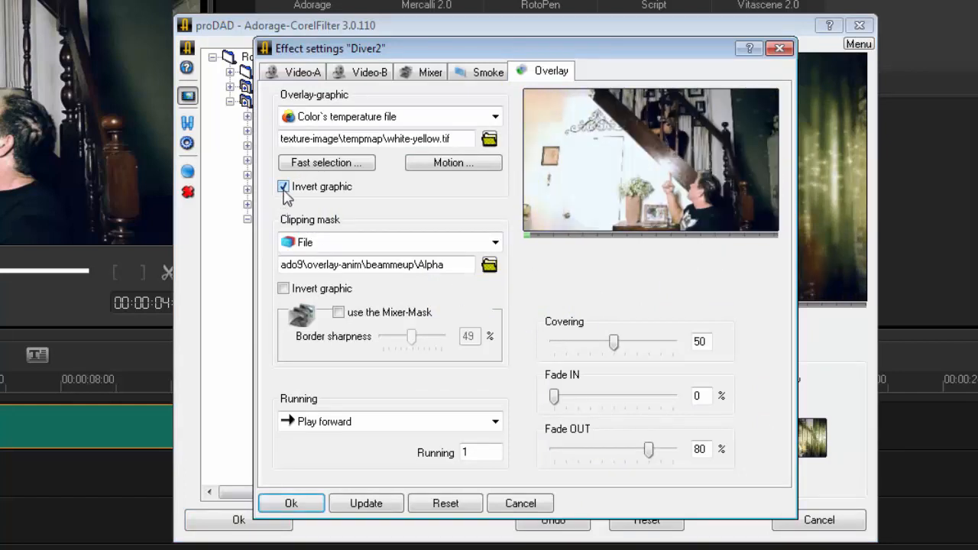
pyautogui.click(290, 502)
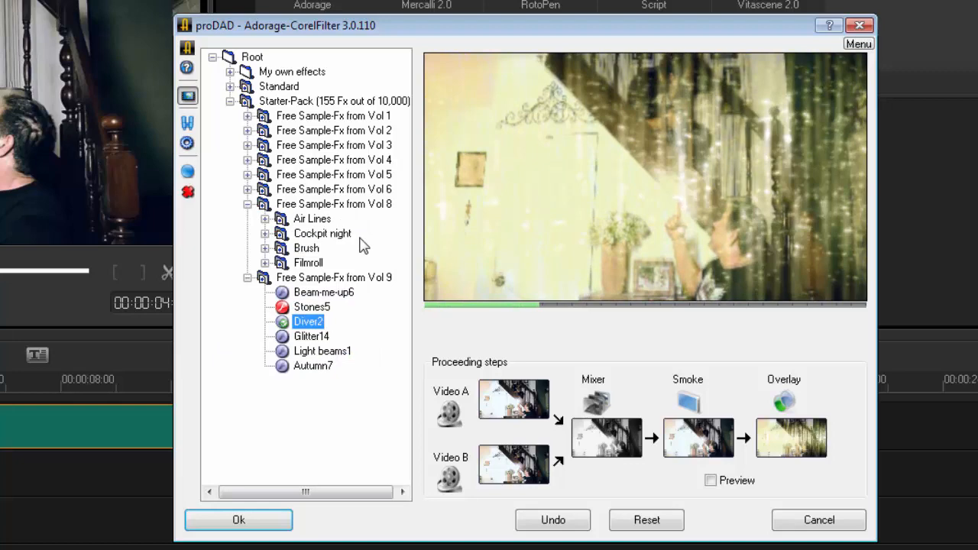
# - Choose the Vol 8 Air Lines airplane effect and confirm it with Ok
pyautogui.click(313, 218)
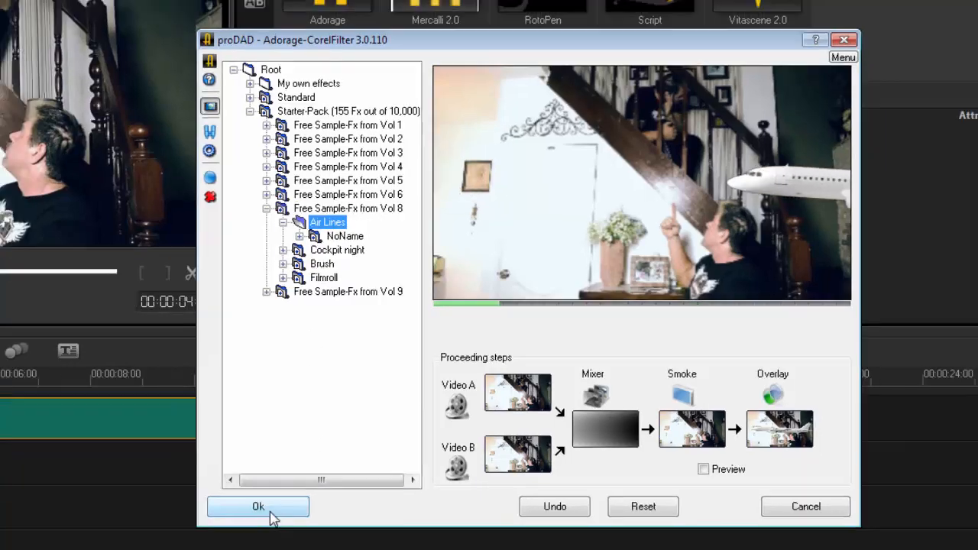
pyautogui.click(258, 505)
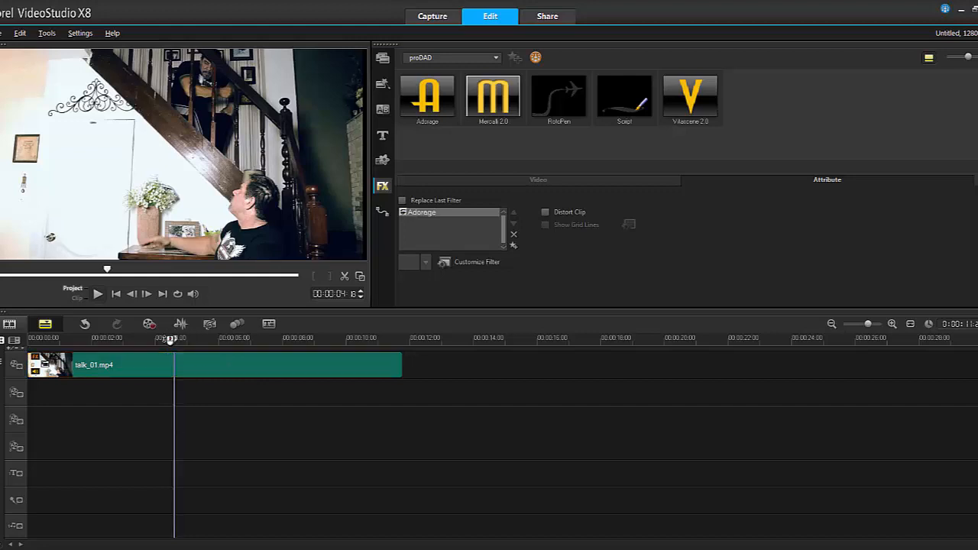